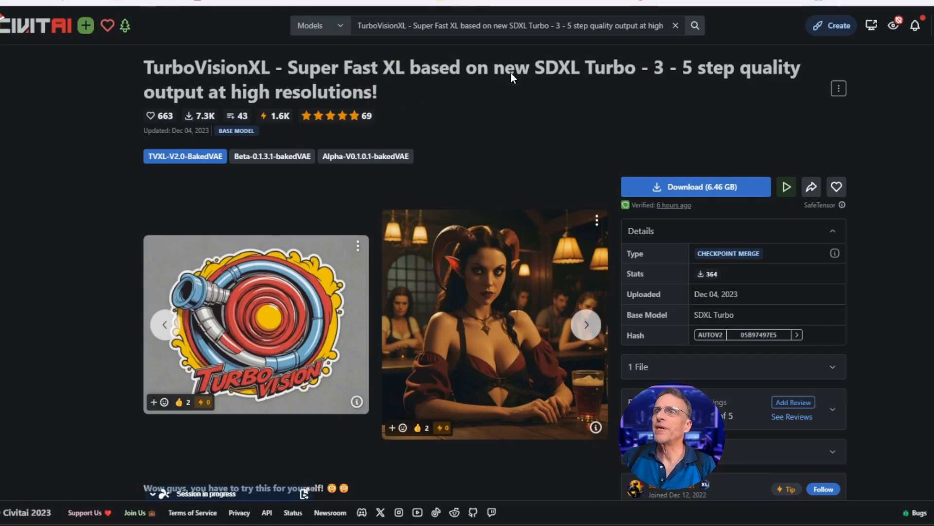
{"action": "mouse_move", "coordinate": [635, 87]}
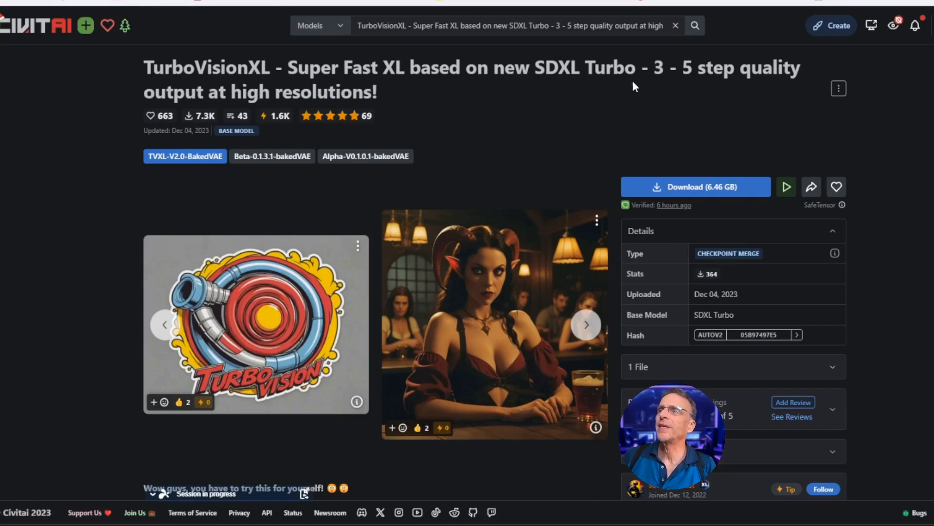
{"action": "mouse_move", "coordinate": [325, 101]}
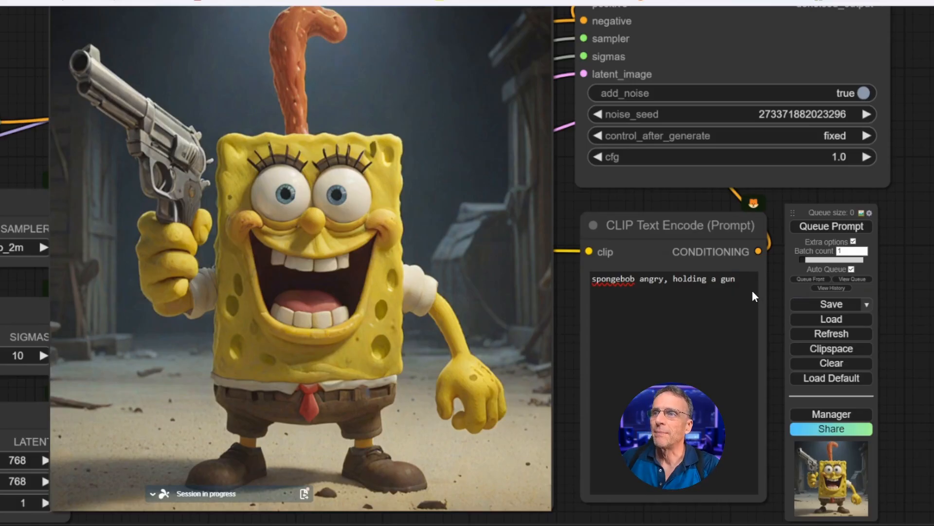
Delete the spongebob prompt so the empty prompt regenerates an elderly bearded man.
{"action": "triple_click", "coordinate": [663, 279]}
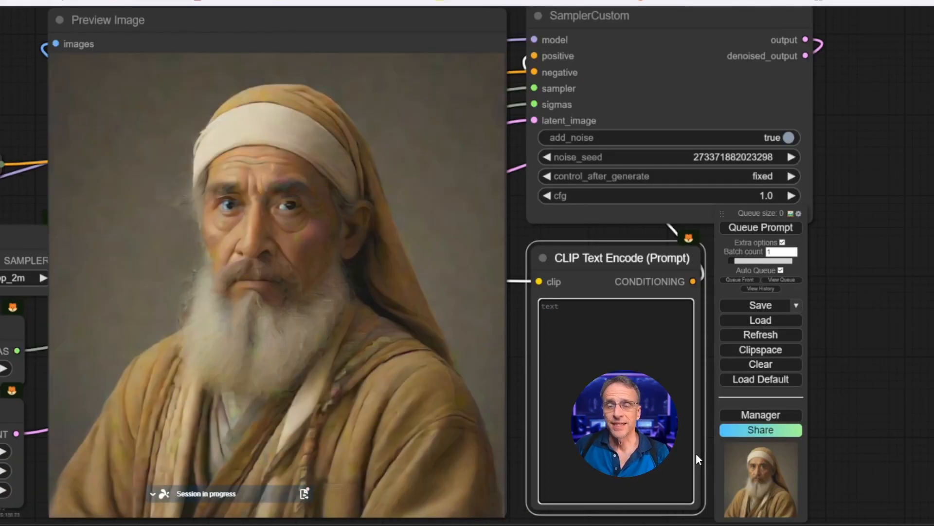
{"action": "left_click", "coordinate": [760, 226]}
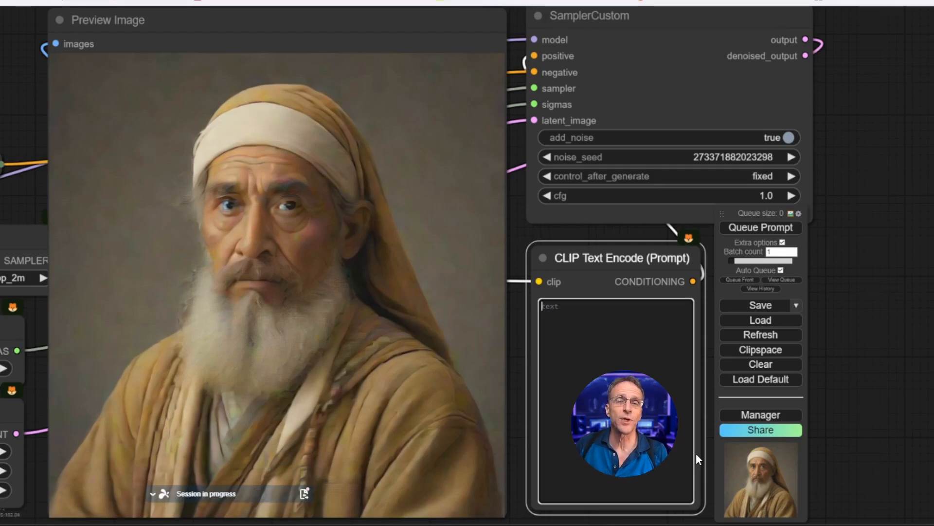
{"action": "left_click", "coordinate": [760, 227]}
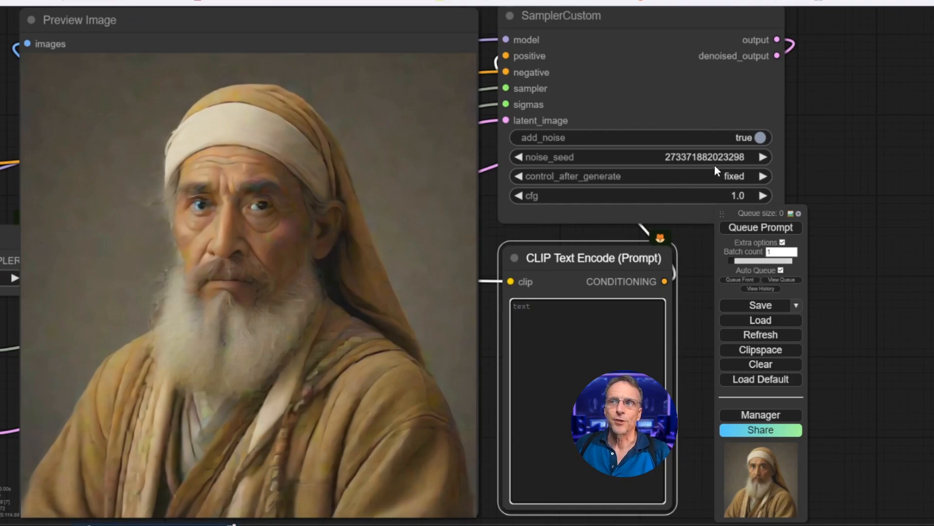
{"action": "mouse_move", "coordinate": [388, 238]}
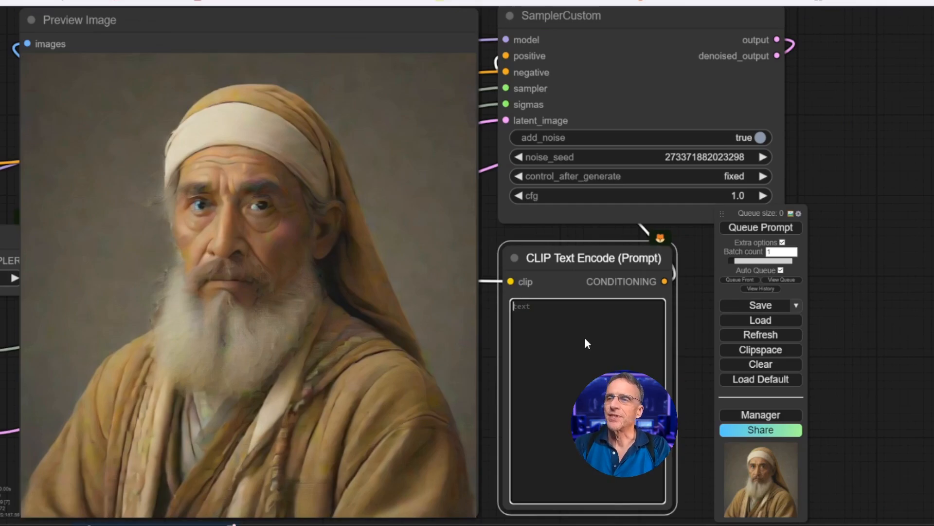
Write 'little kid on a bike', add 'close up,' and 'angry', then start 'the ocean'.
{"action": "type", "text": "little"}
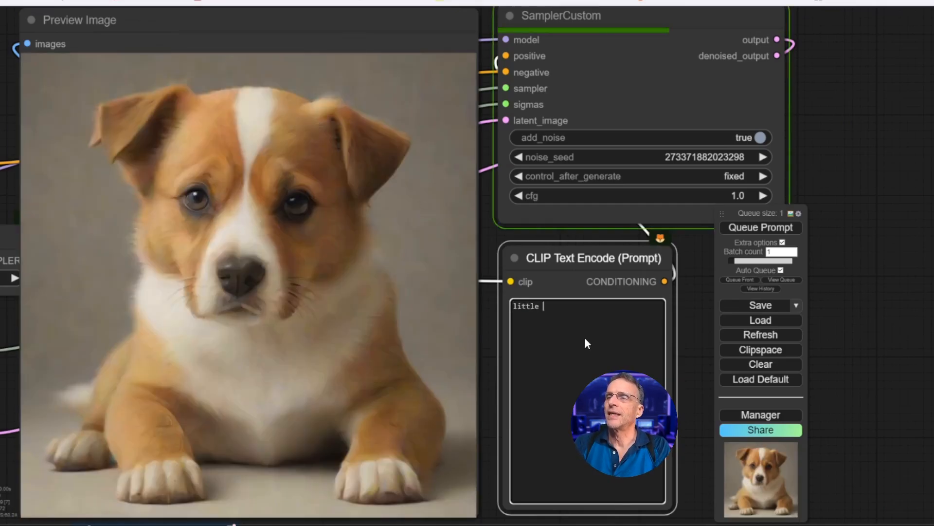
{"action": "type", "text": "kid on a"}
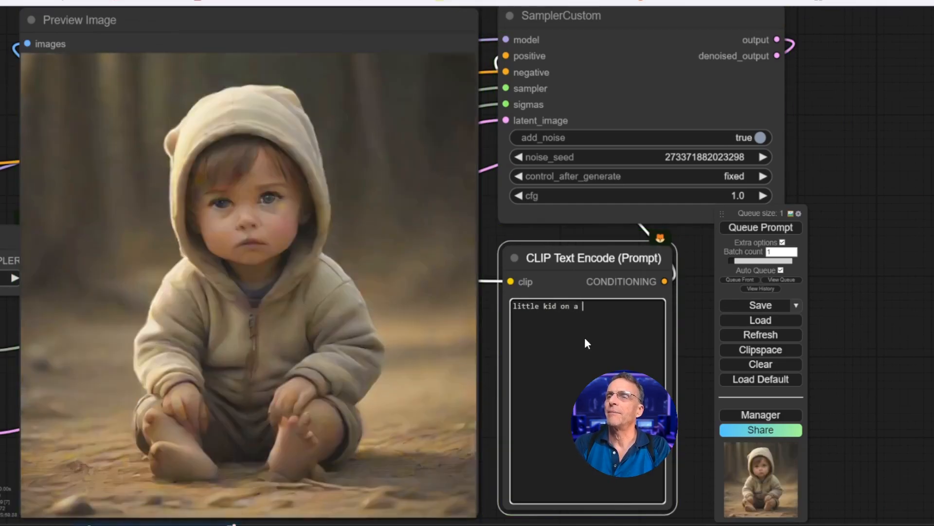
{"action": "type", "text": "bike"}
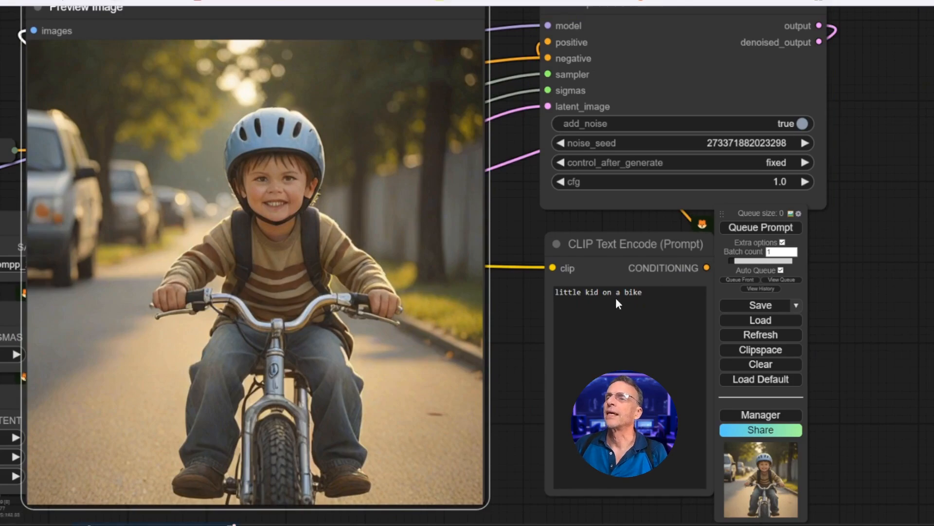
{"action": "type", "text": "close up,"}
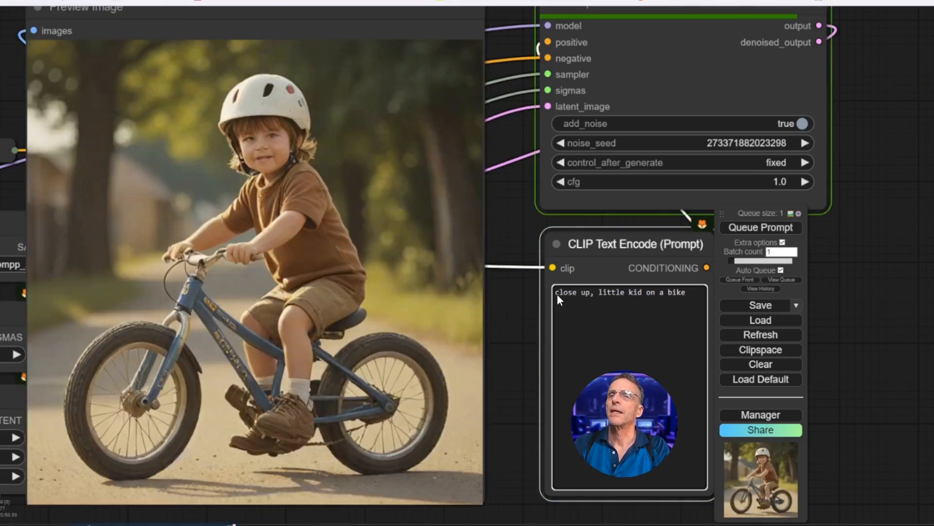
{"action": "type", "text": "angy"}
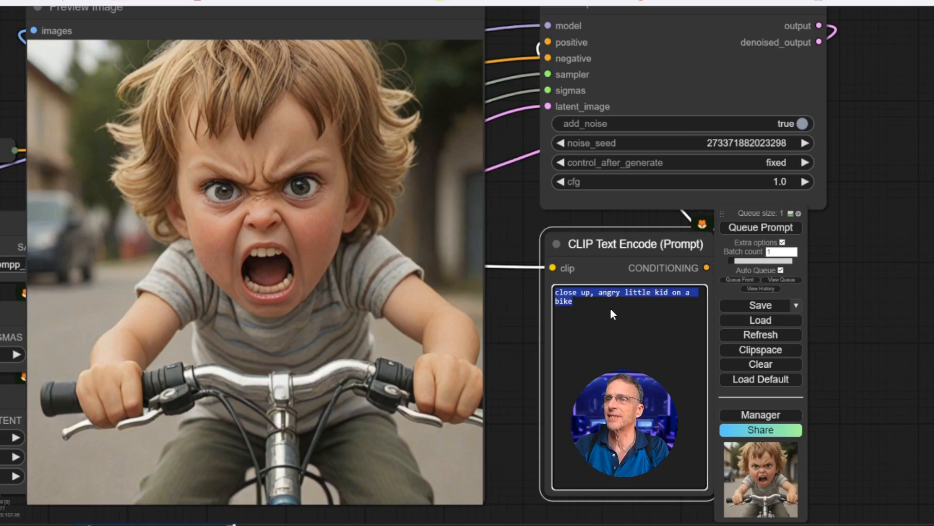
{"action": "type", "text": "the ocean at night"}
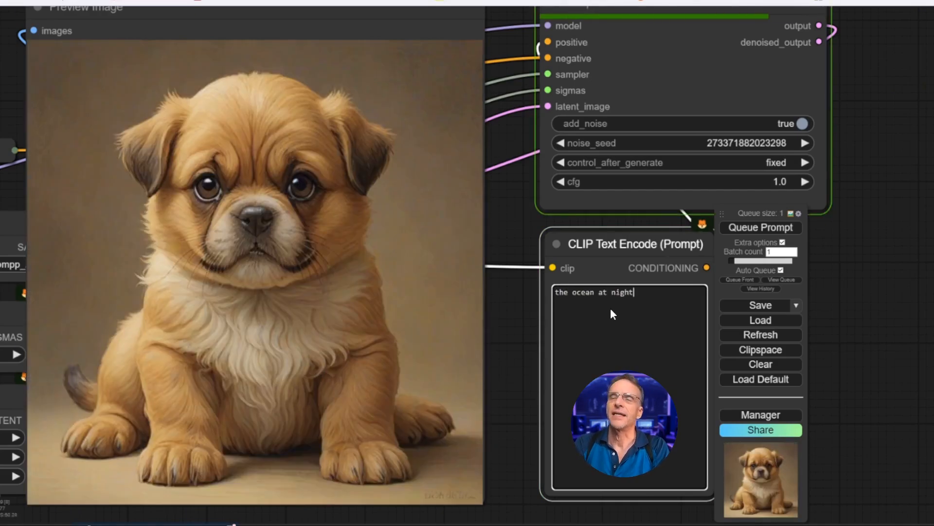
Extend the night-ocean prompt with 'waves, stormy sky'.
{"action": "left_click", "coordinate": [760, 227]}
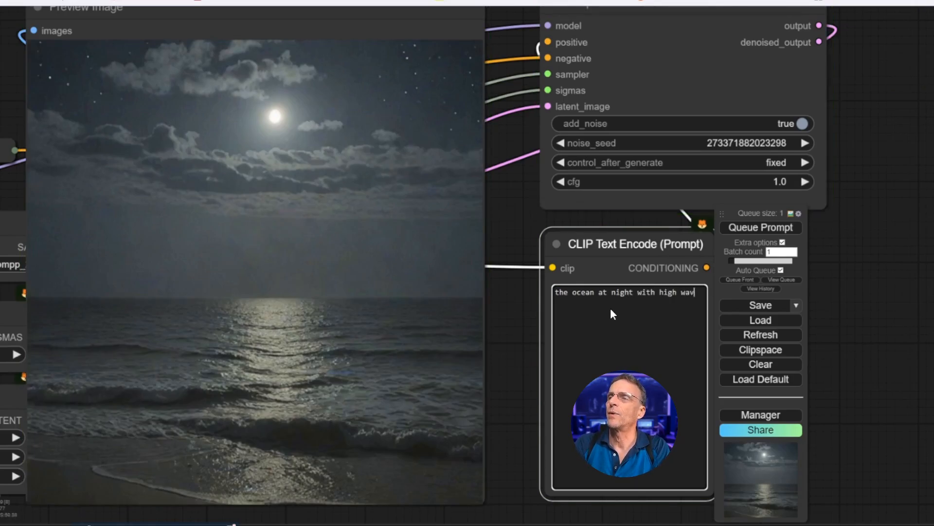
{"action": "type", "text": "waves, stpr"}
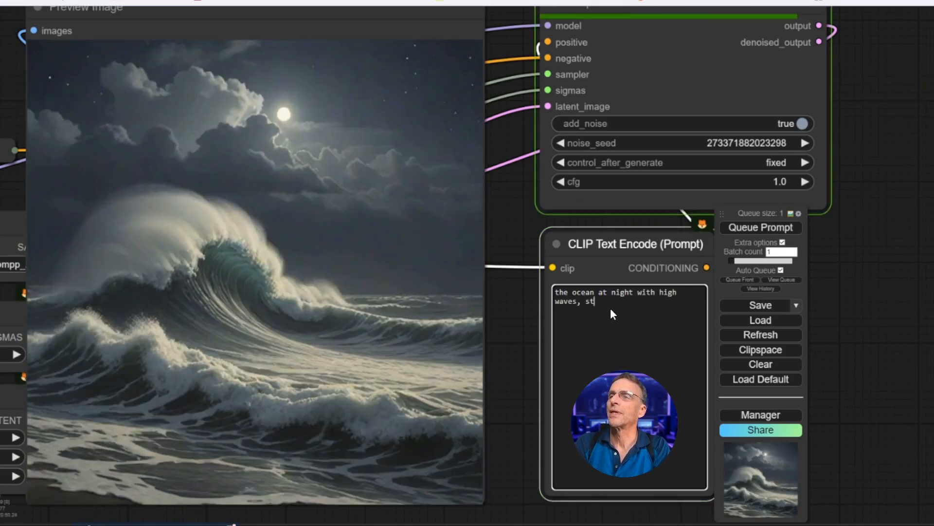
{"action": "type", "text": "ormy ski"}
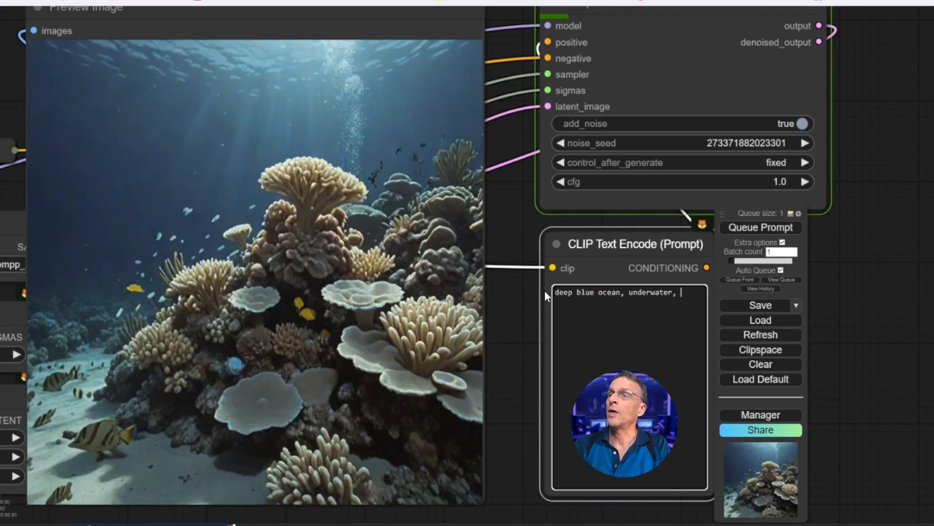
Rework the prompt to 'deep blue ocean, underwater, happy shark, big smile'.
{"action": "type", "text": "shark"}
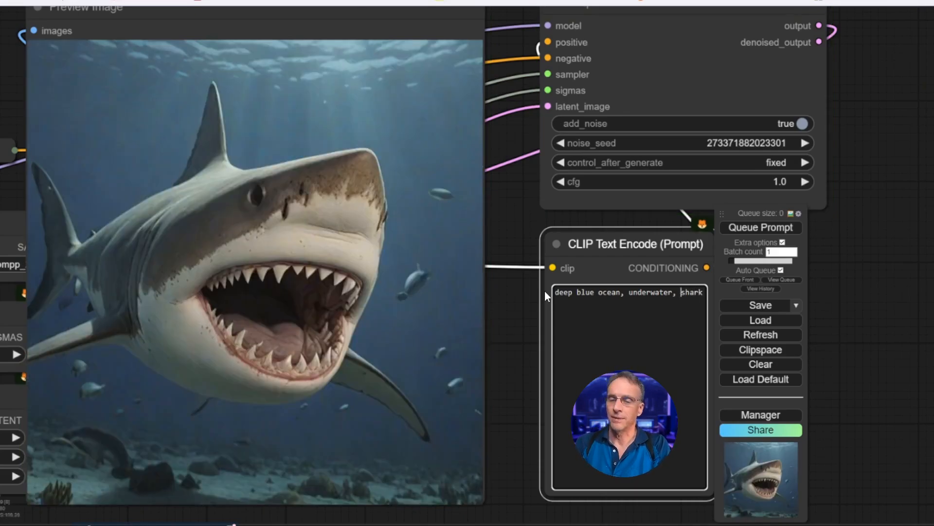
{"action": "type", "text": "happy"}
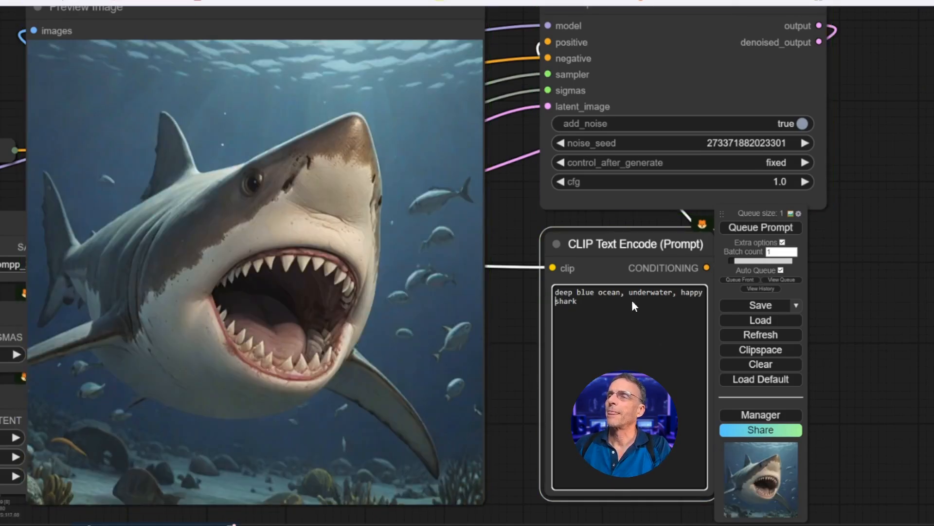
{"action": "type", "text": ", big smile"}
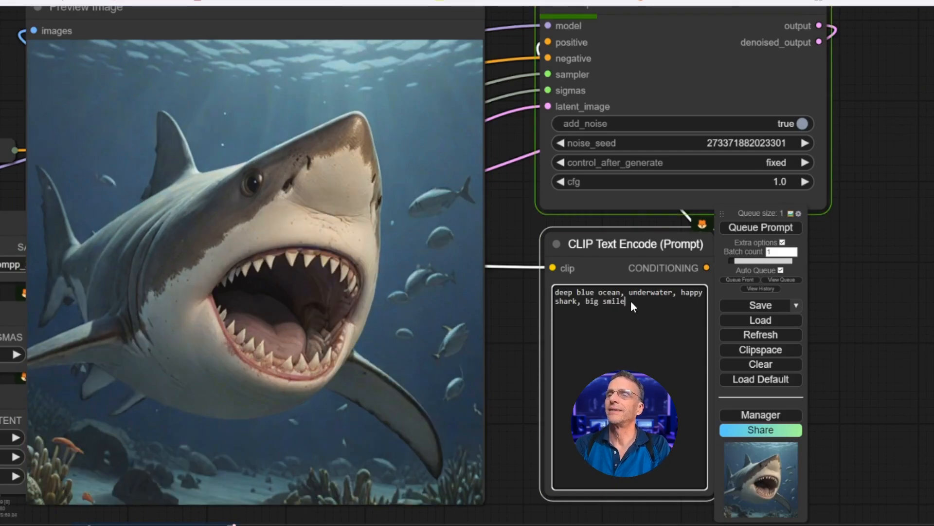
{"action": "left_click", "coordinate": [761, 227]}
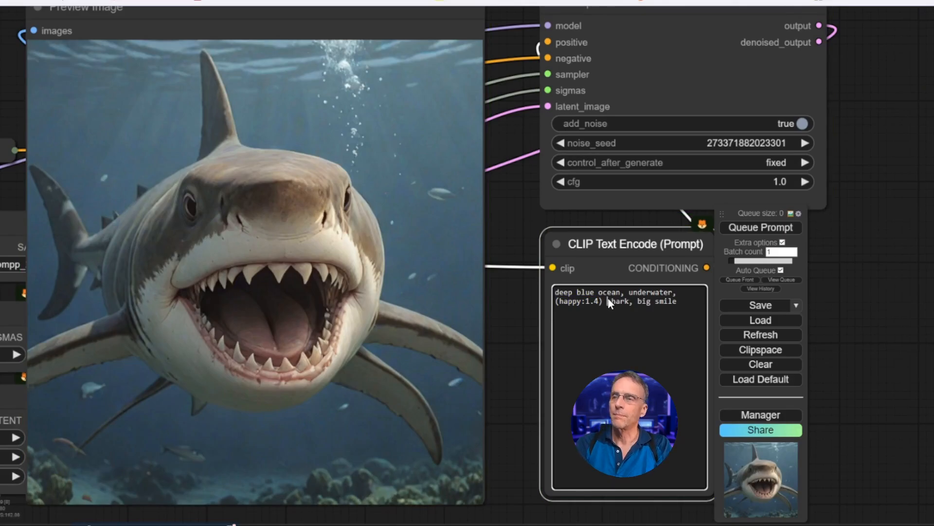
Add 'pixar' before 'shark' alongside '(happy:1.4)' for a cartoon grinning shark.
{"action": "type", "text": "pixar"}
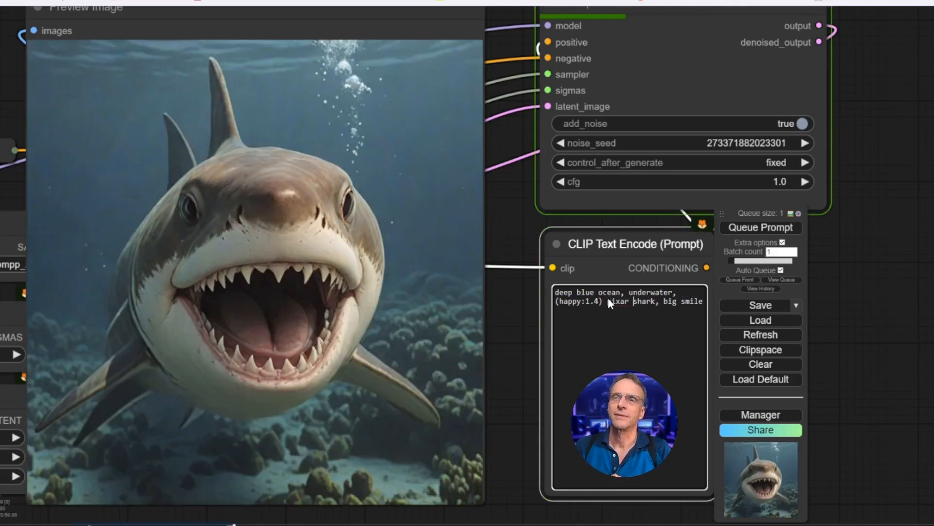
{"action": "left_click", "coordinate": [760, 227]}
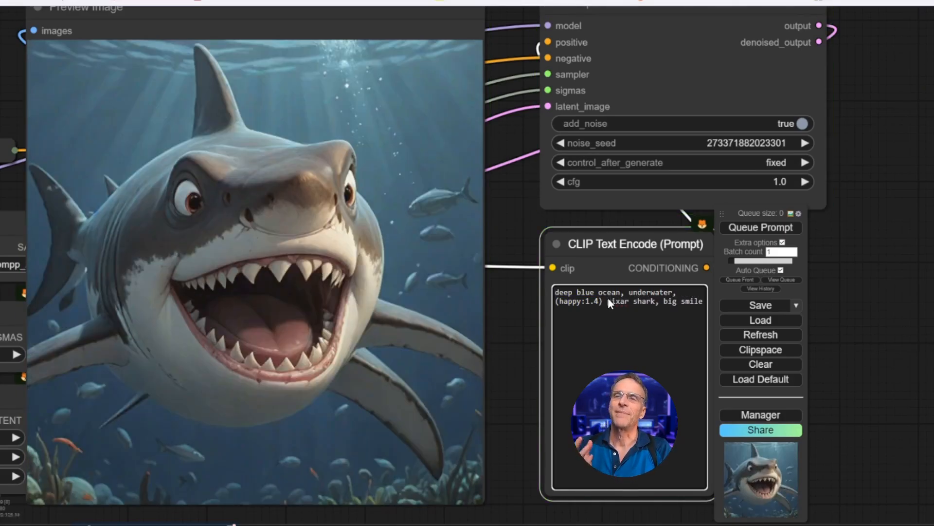
{"action": "left_click", "coordinate": [760, 226]}
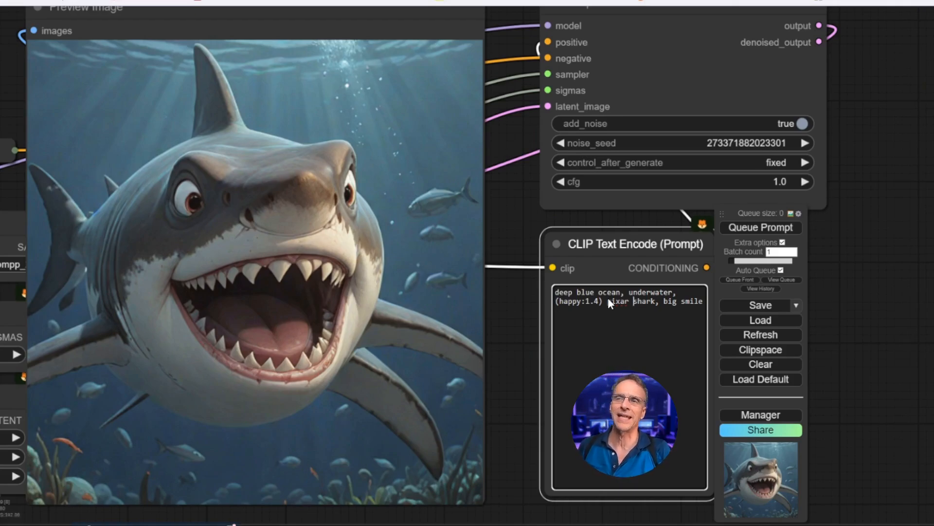
{"action": "left_click", "coordinate": [760, 227]}
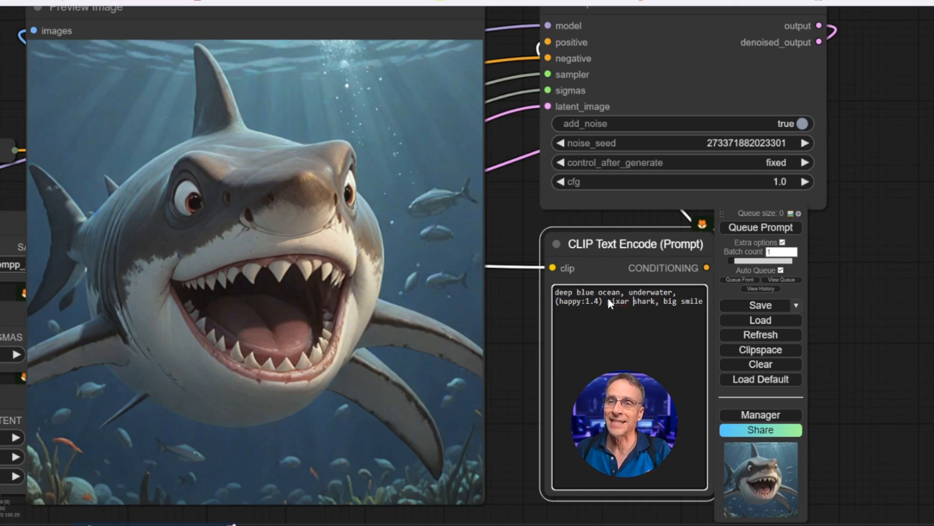
Write 'squirrel on waterskis, Wes Anderson style' as the new prompt.
{"action": "type", "text": "squirrel on waterskis"}
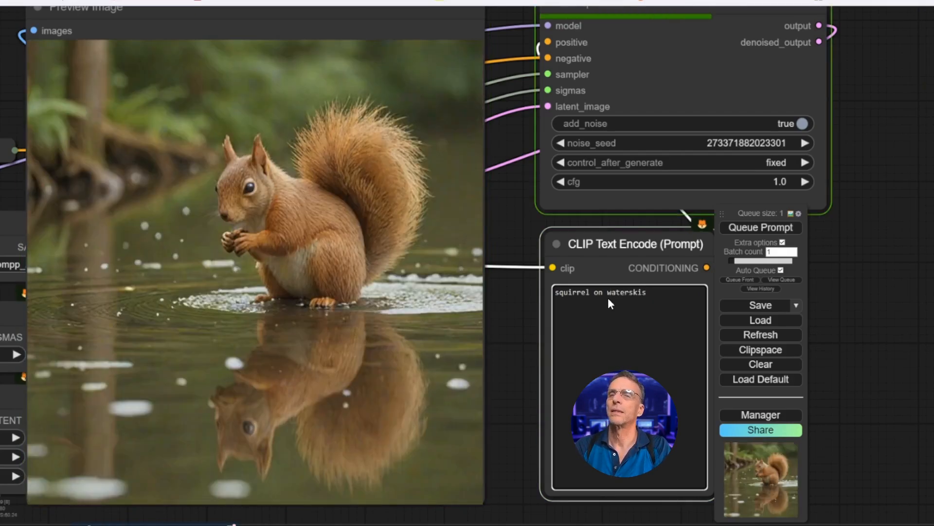
{"action": "type", "text": ", Wes Anderson"}
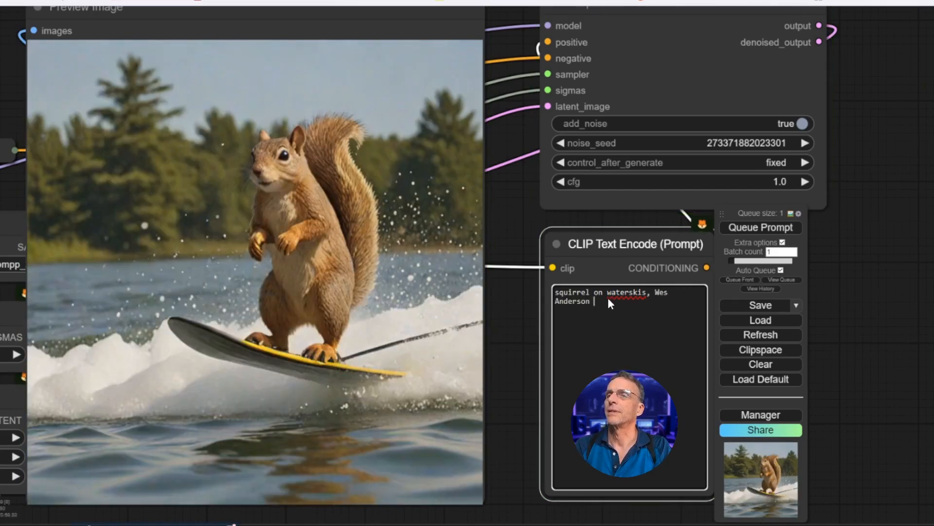
{"action": "type", "text": "style"}
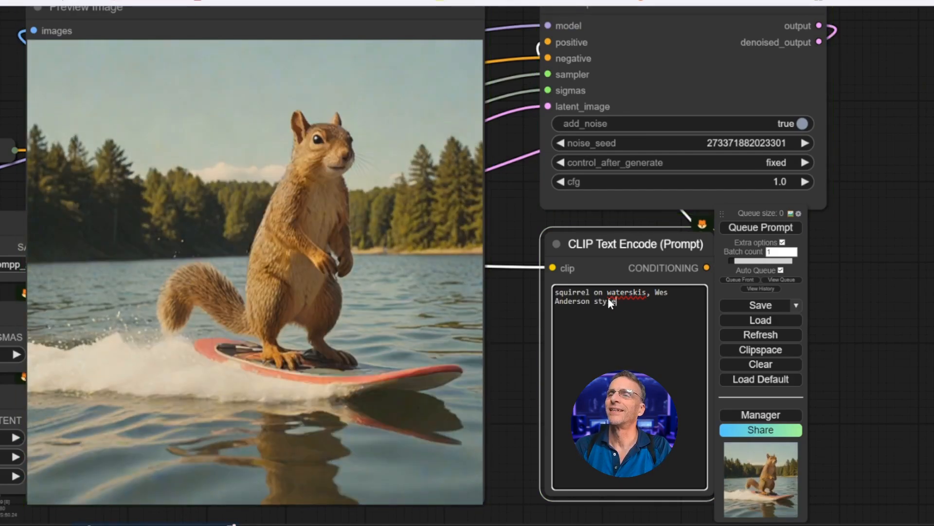
Insert 'wearing a wig, pony tail flying in the wind' before 'Wes Anderson style'.
{"action": "left_click", "coordinate": [760, 227]}
{"action": "type", "text": "wearing "}
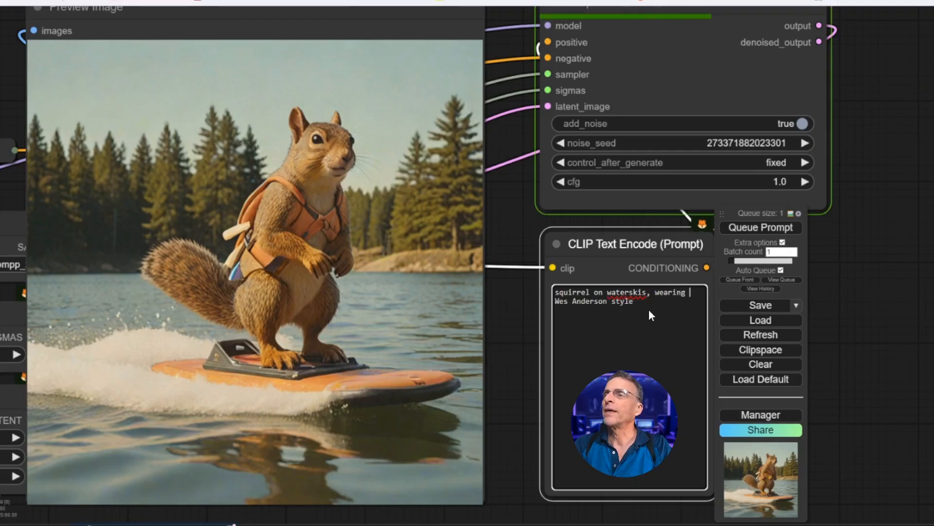
{"action": "type", "text": "a wig,"}
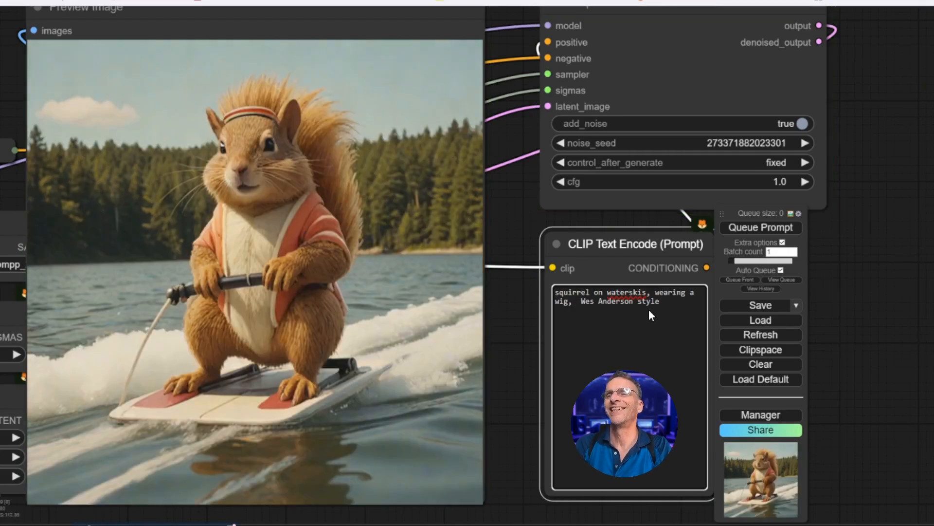
{"action": "type", "text": "pony tail flying in the wind"}
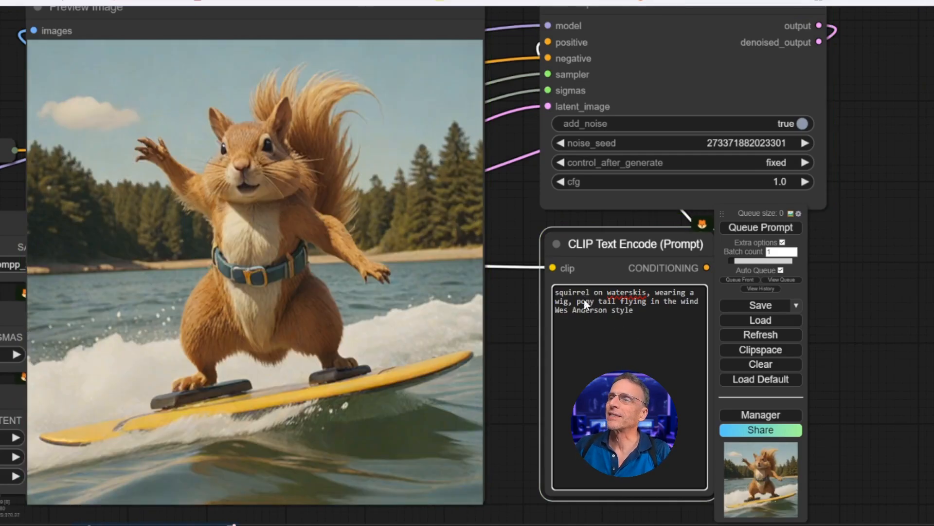
Weight 'pony tail' at 1.2, add 'back view,' at the start, then clear the prompt.
{"action": "double_click", "coordinate": [595, 301]}
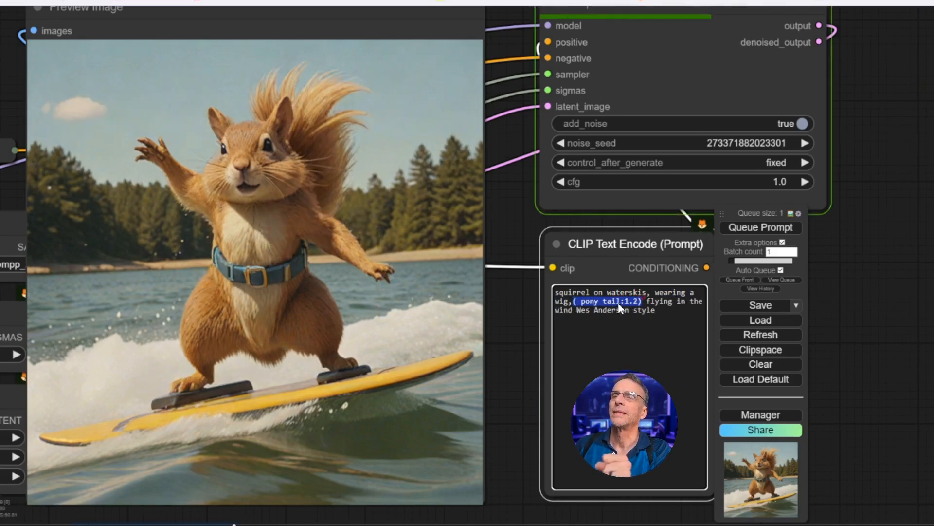
{"action": "left_click", "coordinate": [760, 227]}
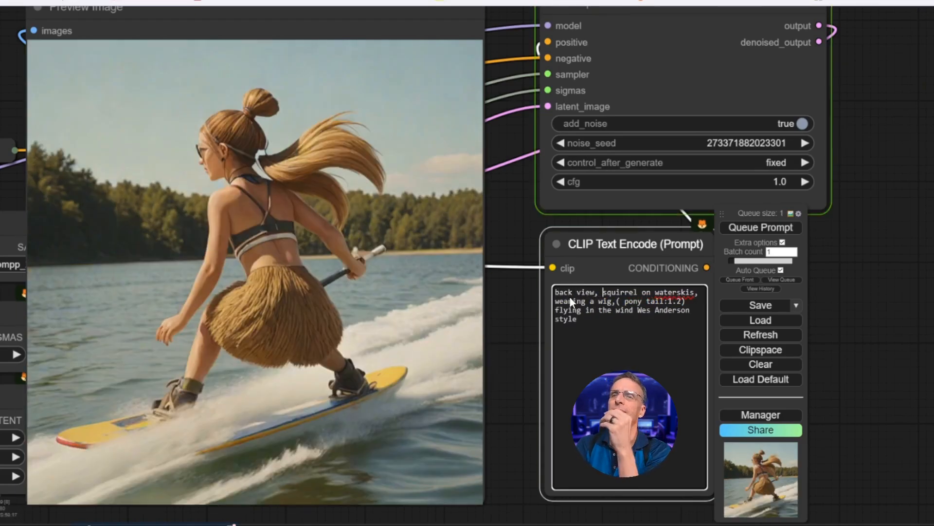
{"action": "left_click", "coordinate": [760, 227]}
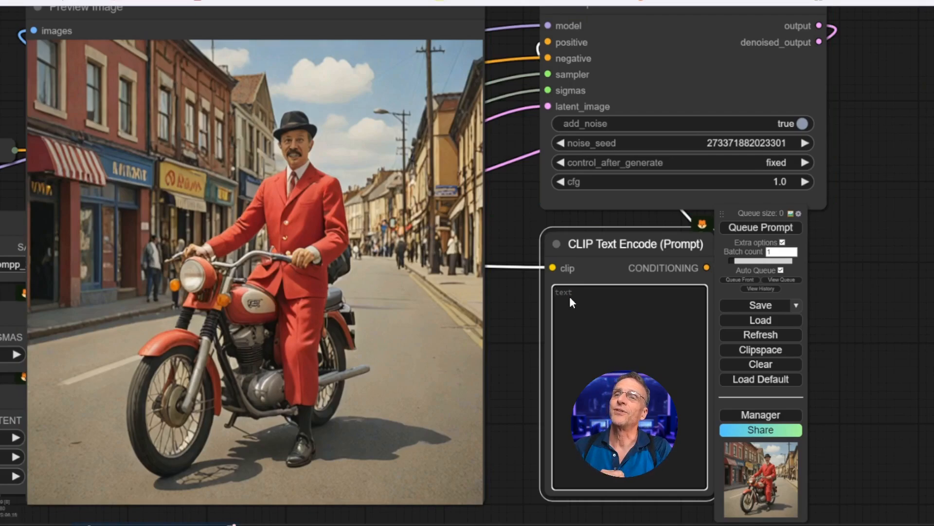
Start a fresh prompt with 'eggs', growing to 'eggs on toast'.
{"action": "left_click", "coordinate": [760, 226]}
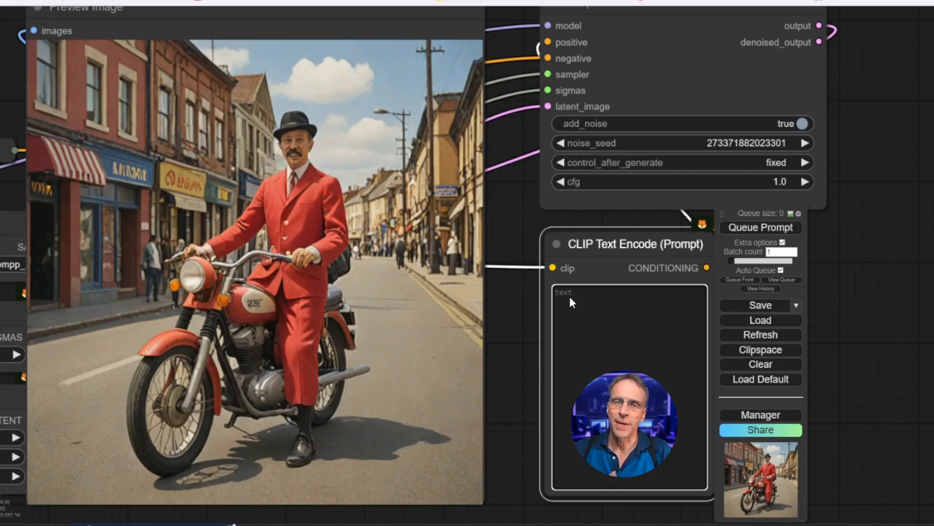
{"action": "left_click", "coordinate": [760, 227]}
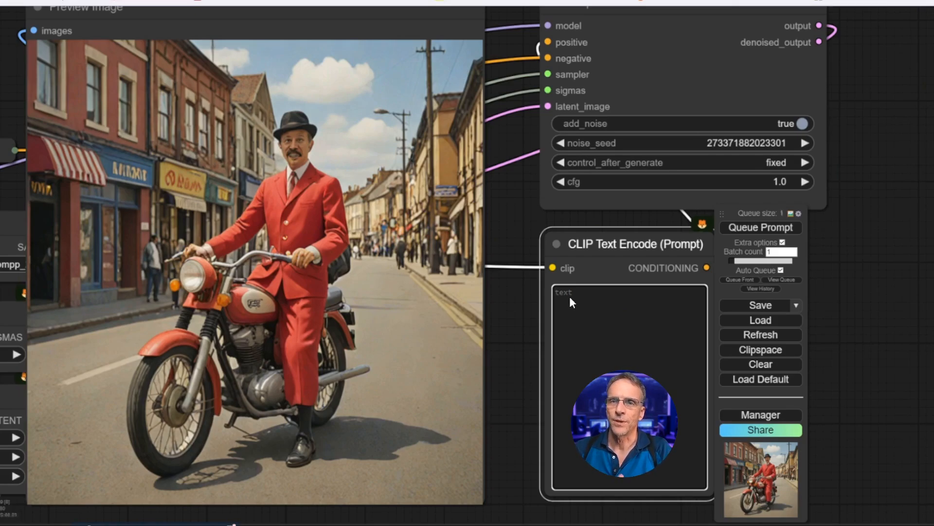
{"action": "left_click", "coordinate": [607, 292]}
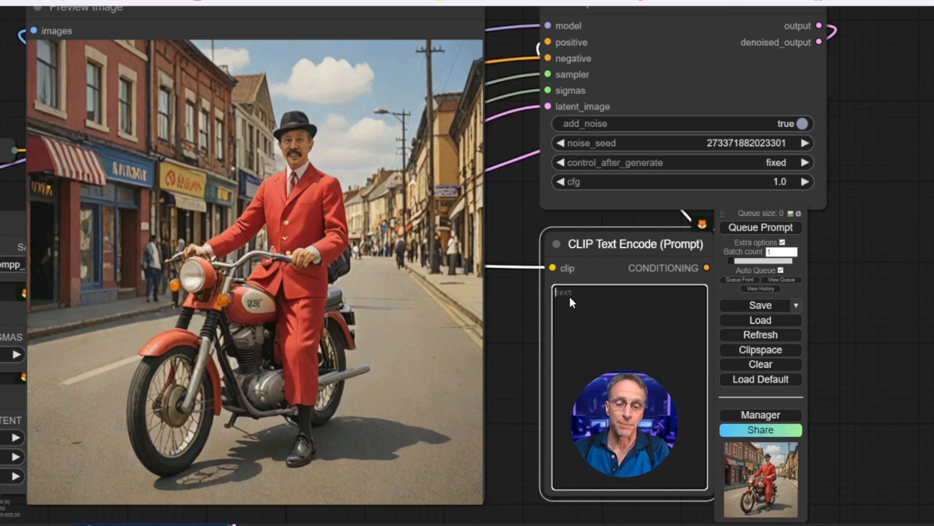
{"action": "type", "text": "eggs on toast"}
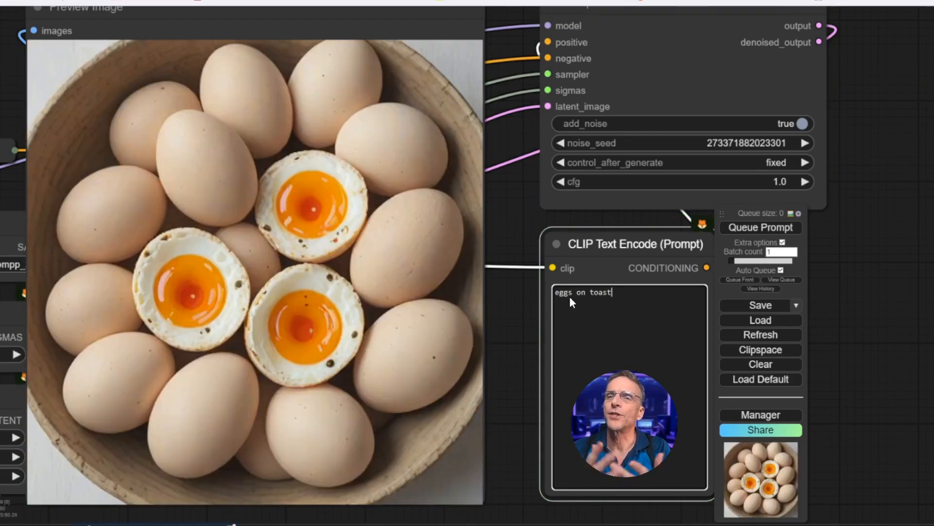
Extend 'eggs on toast' with ', with steak, sliced bananas'.
{"action": "left_click", "coordinate": [760, 227]}
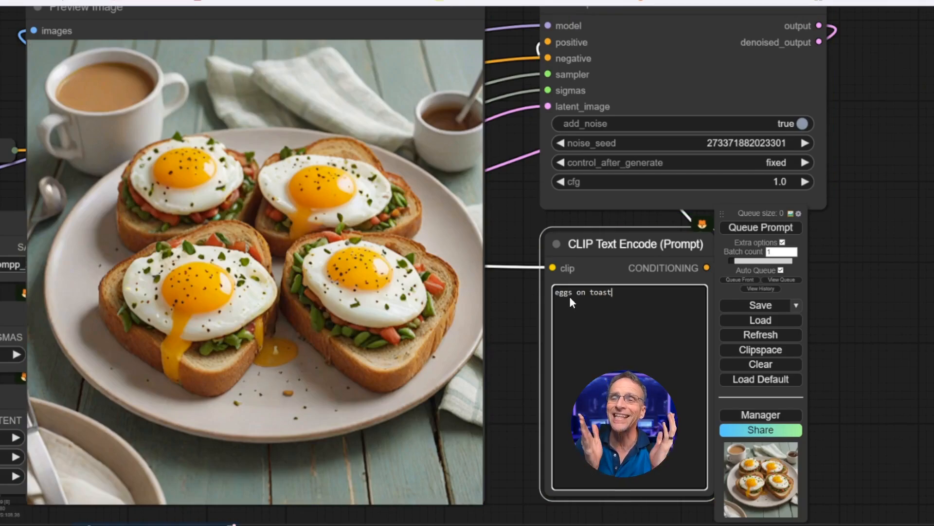
{"action": "left_click", "coordinate": [760, 227]}
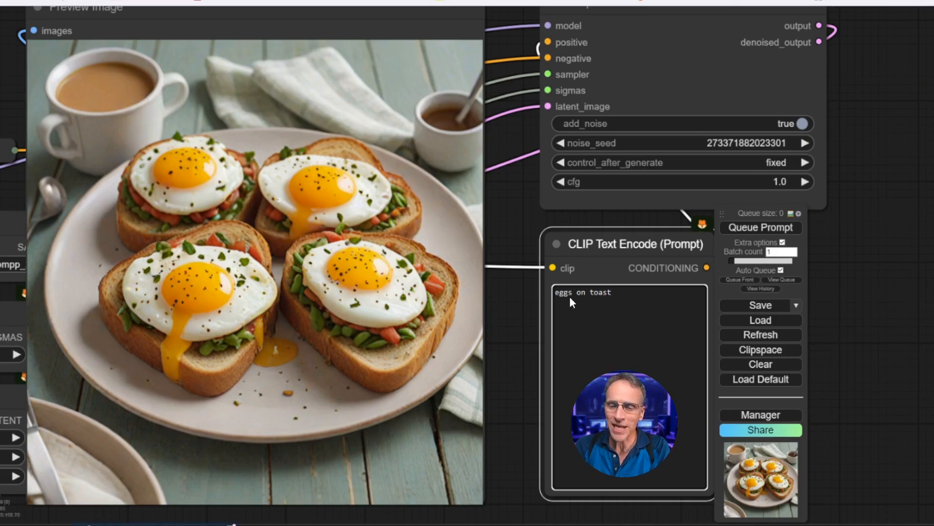
{"action": "type", "text": ", with"}
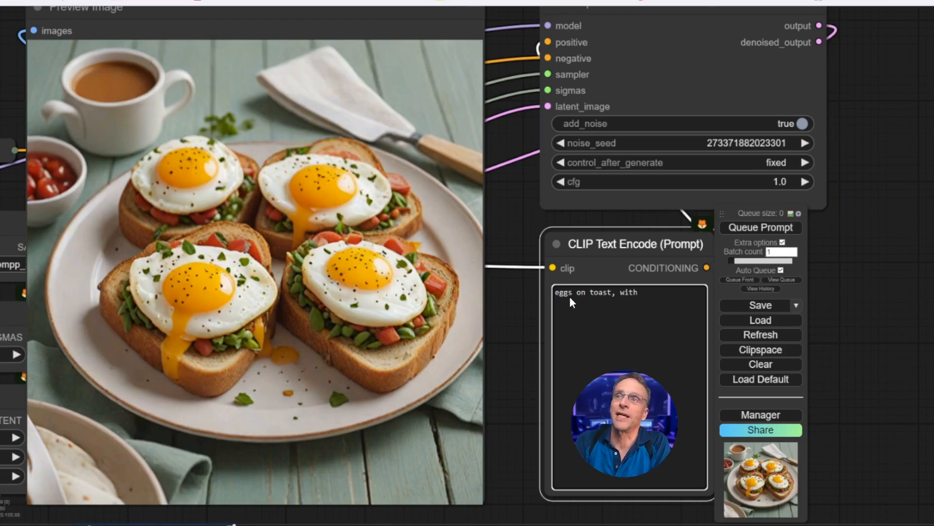
{"action": "type", "text": "ste"}
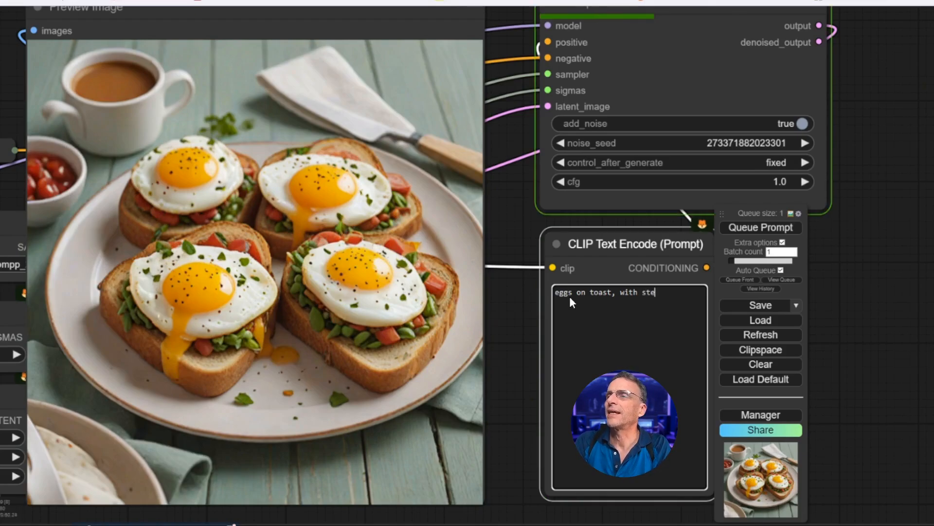
{"action": "type", "text": "ak"}
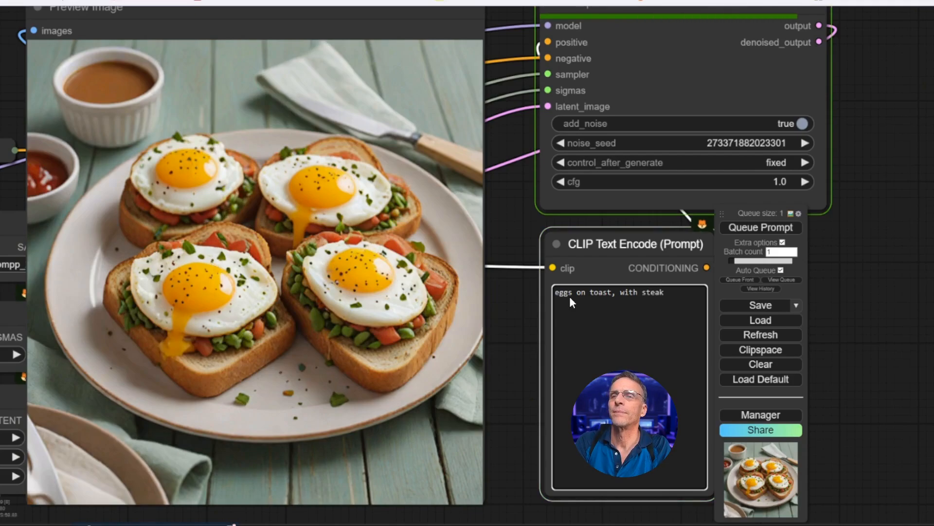
{"action": "left_click", "coordinate": [760, 227]}
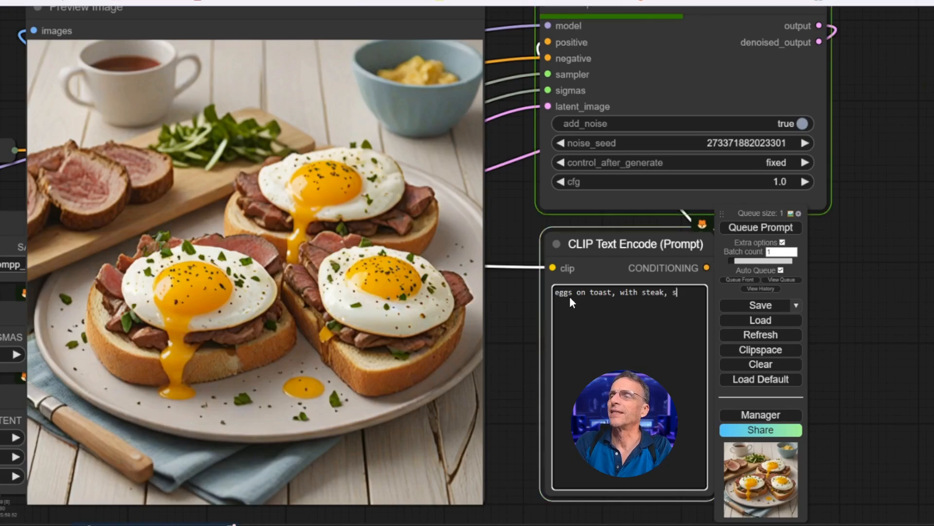
{"action": "type", "text": "liced bananas"}
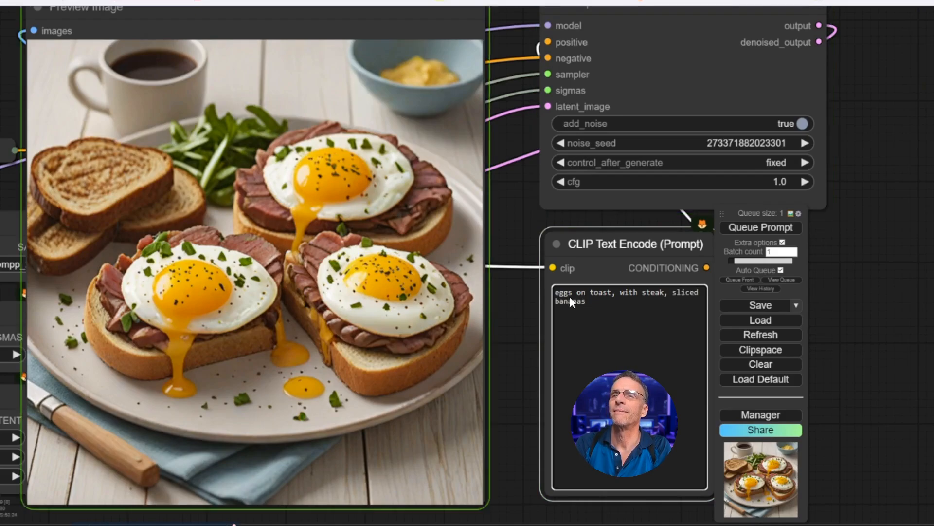
Add 'blueberries, strawberries, grits' and weight grits as '(grits:1.4)'.
{"action": "left_click", "coordinate": [760, 226]}
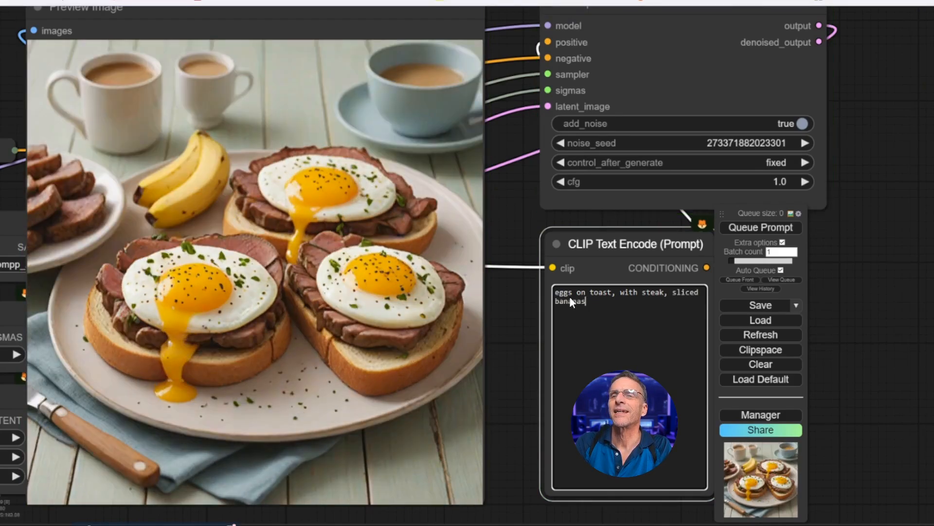
{"action": "left_click", "coordinate": [760, 227]}
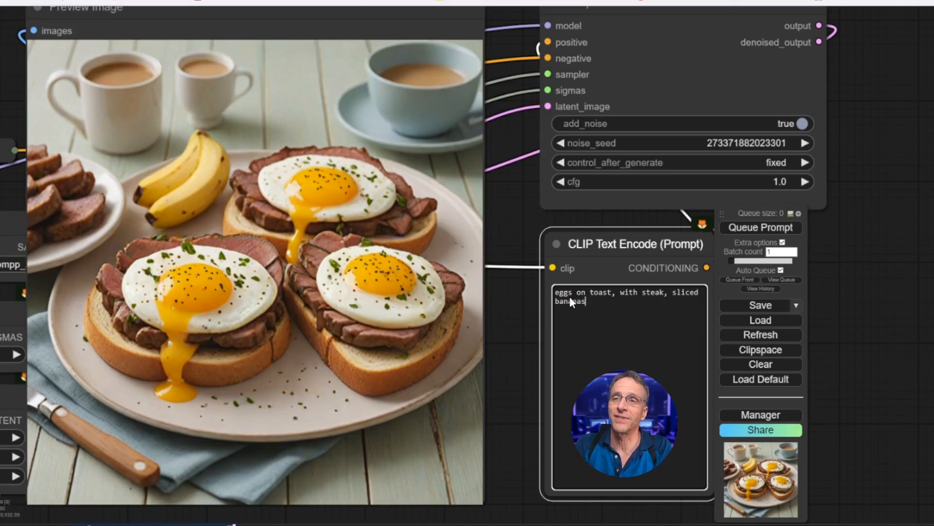
{"action": "type", "text": ","}
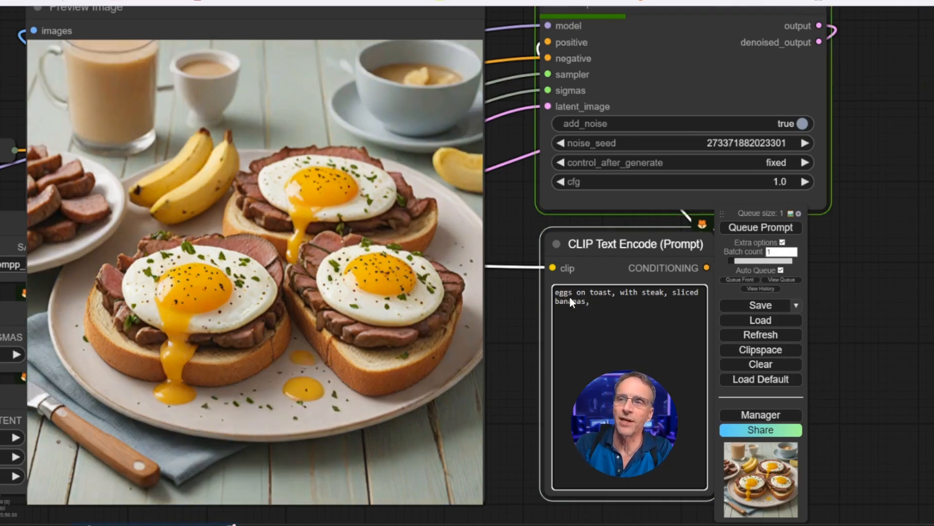
{"action": "type", "text": "blueberries,"}
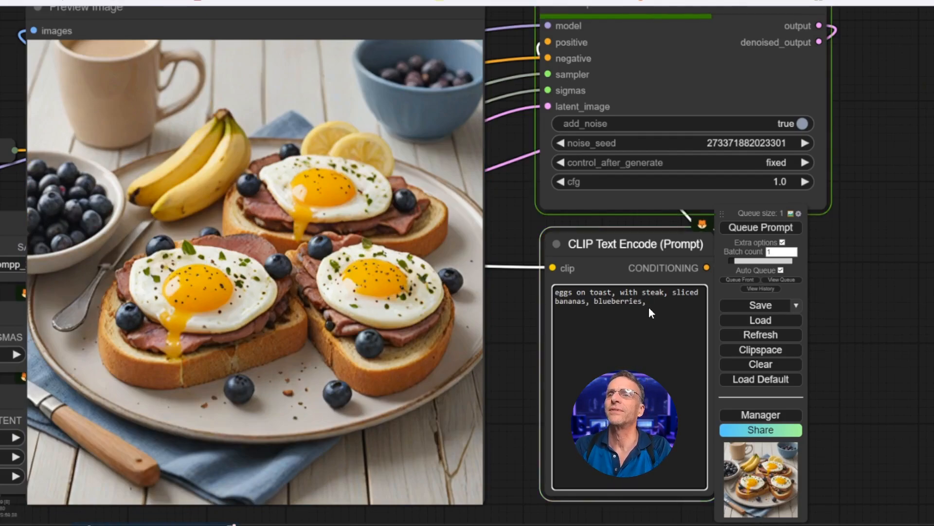
{"action": "type", "text": "strawberries,"}
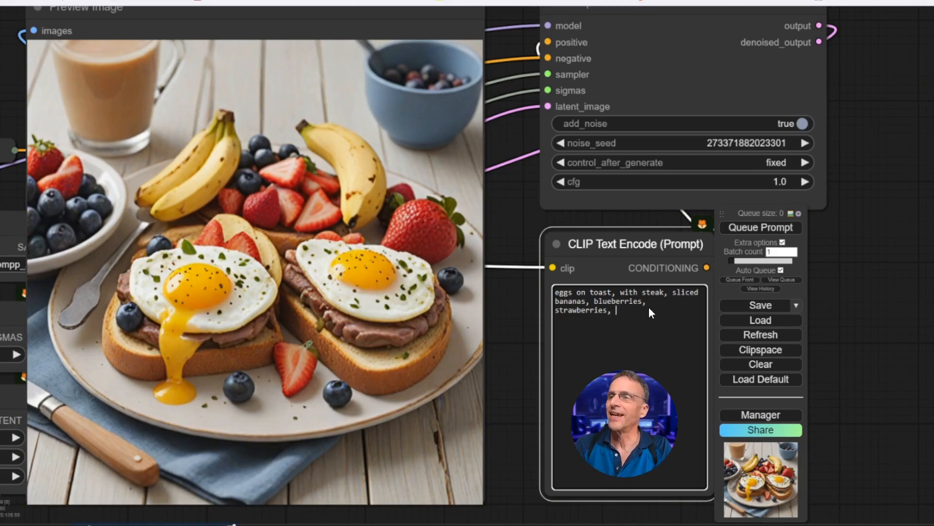
{"action": "type", "text": "grits:1.4),"}
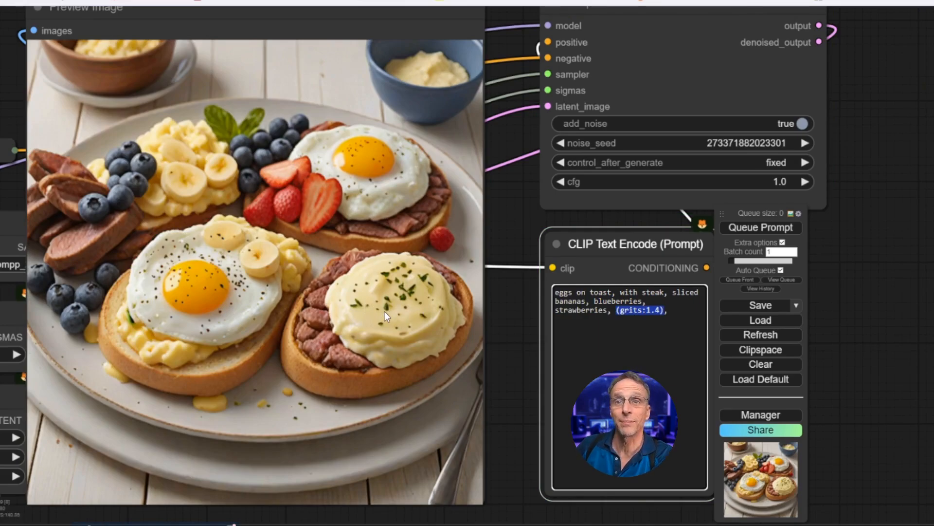
{"action": "mouse_move", "coordinate": [431, 107]}
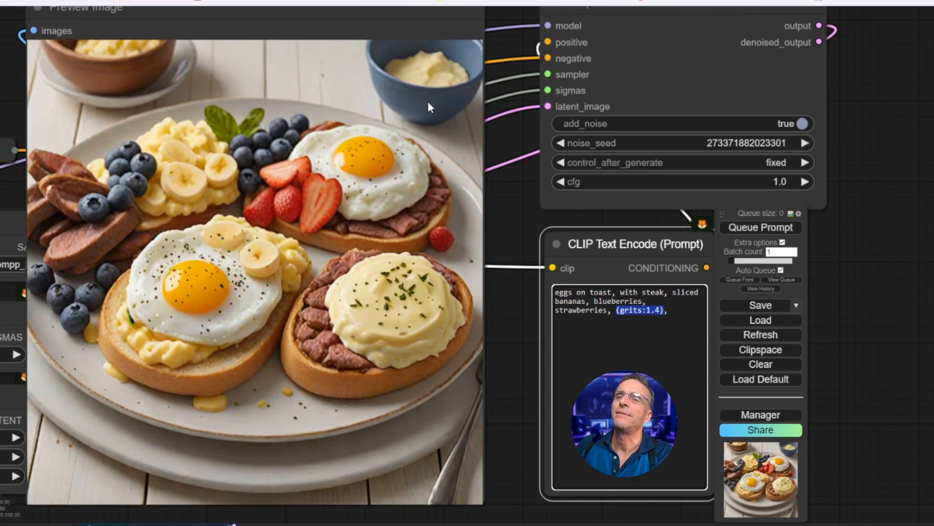
Increment the sampler's noise_seed several times for new breakfast-plate variations.
{"action": "left_click", "coordinate": [760, 227]}
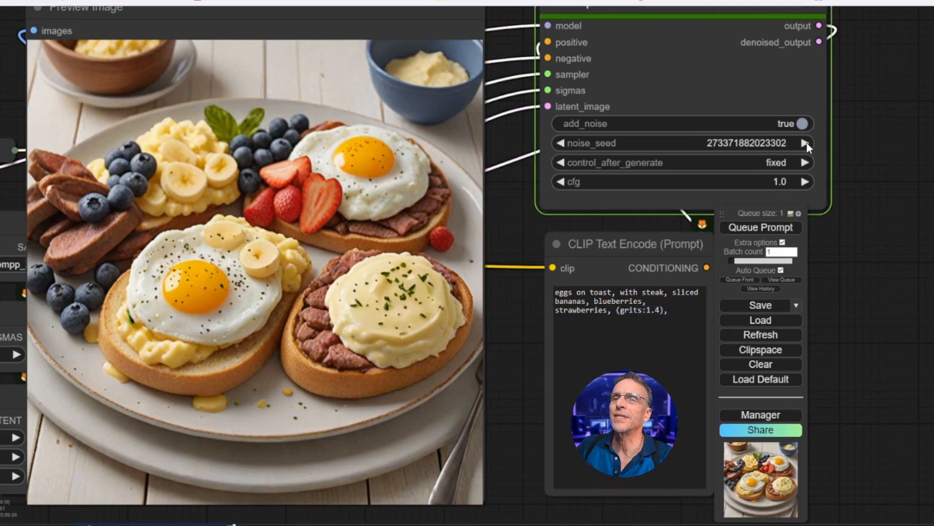
{"action": "left_click", "coordinate": [760, 227]}
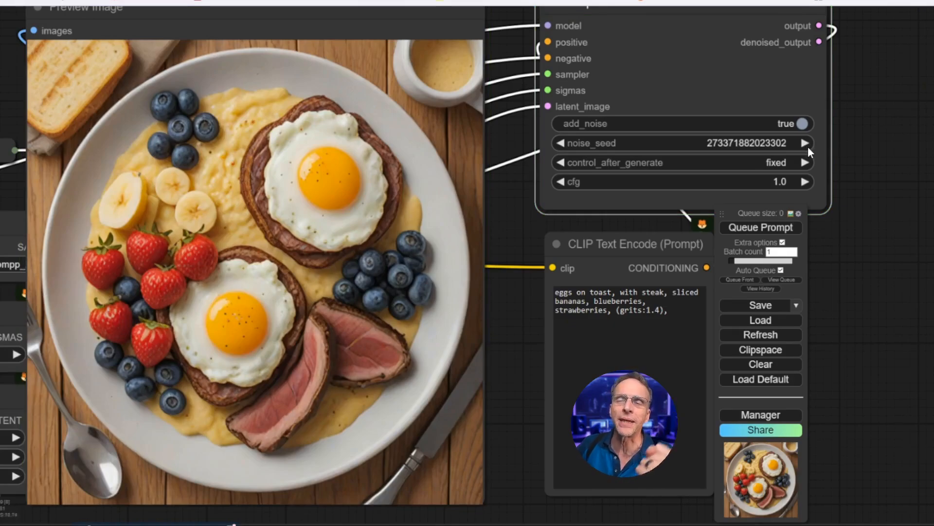
{"action": "left_click", "coordinate": [760, 227]}
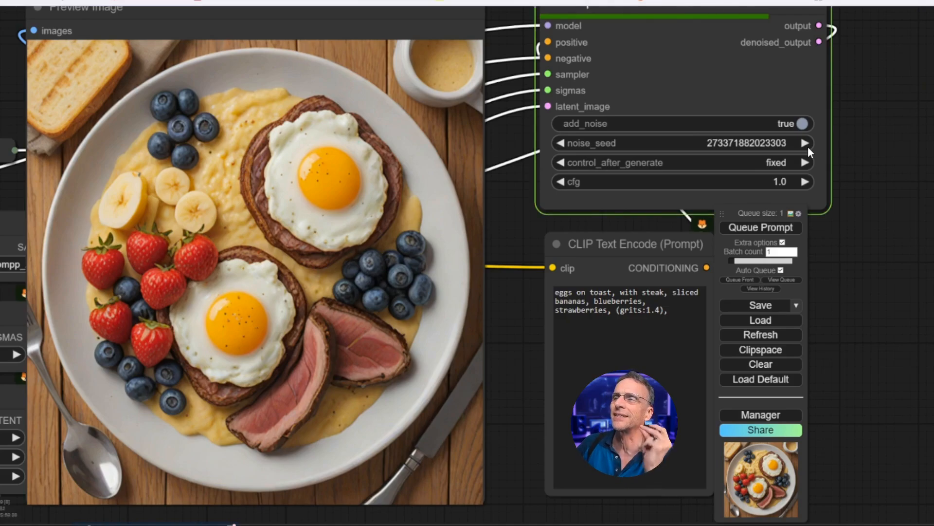
{"action": "left_click", "coordinate": [760, 227]}
{"action": "type", "text": "gumby"}
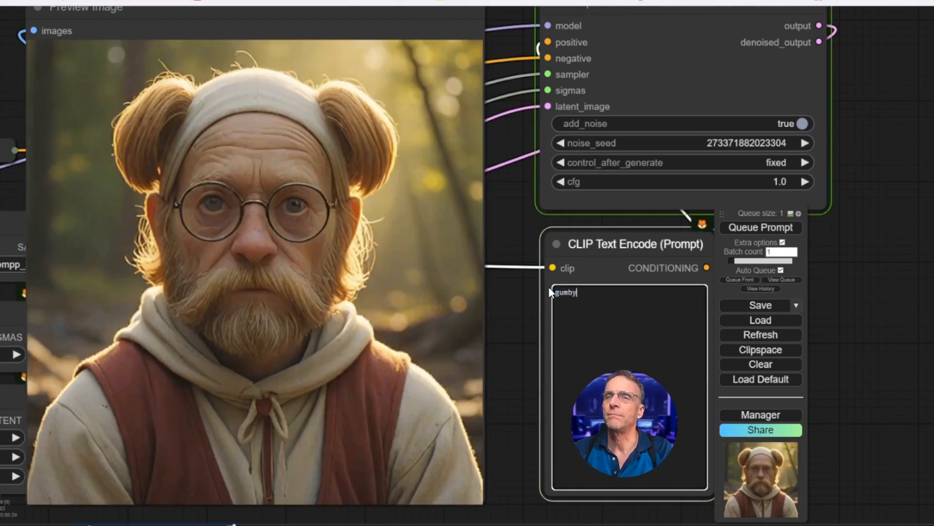
Extend the prompt to '(gumby:2.2) with yellow feathers'.
{"action": "left_click", "coordinate": [760, 226]}
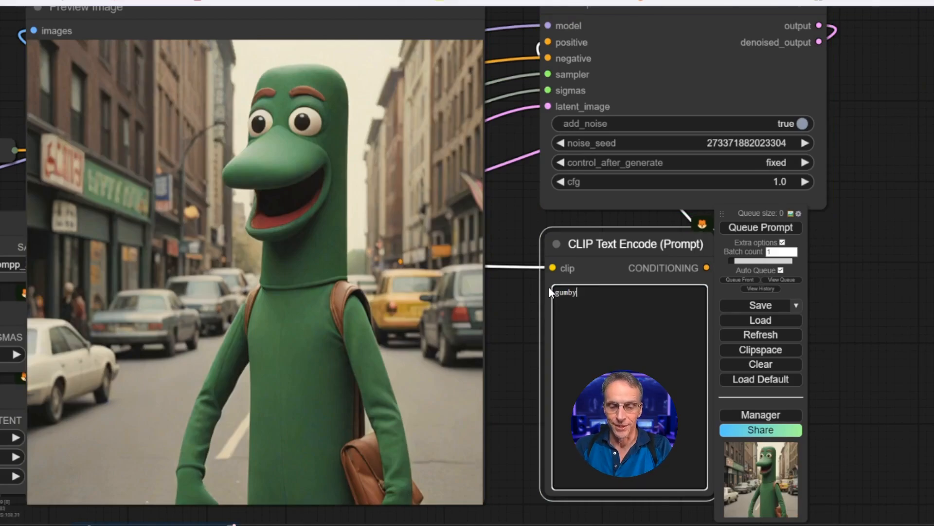
{"action": "type", "text": "with"}
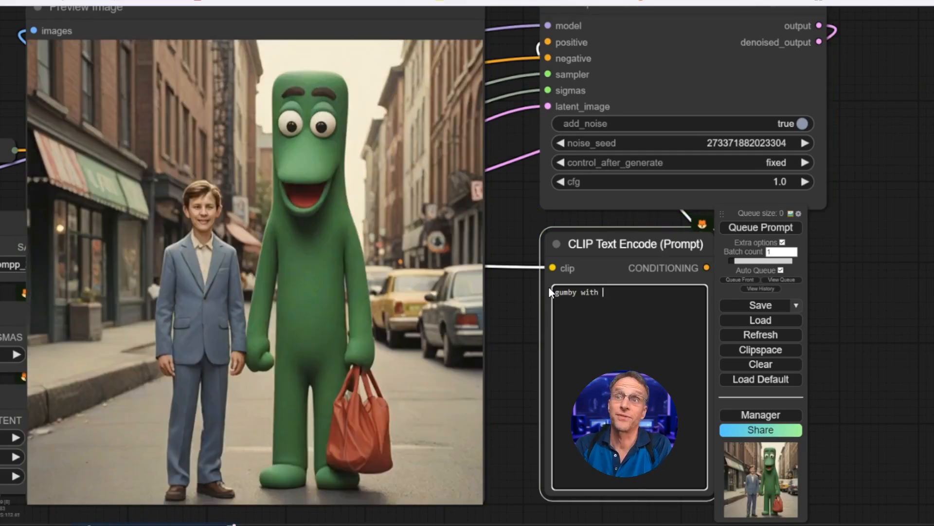
{"action": "type", "text": "yellow"}
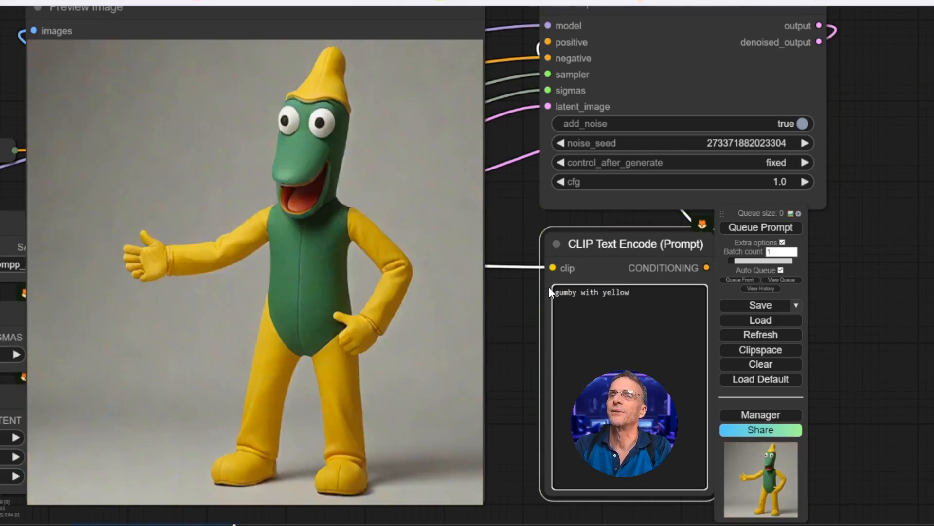
{"action": "type", "text": "feathers"}
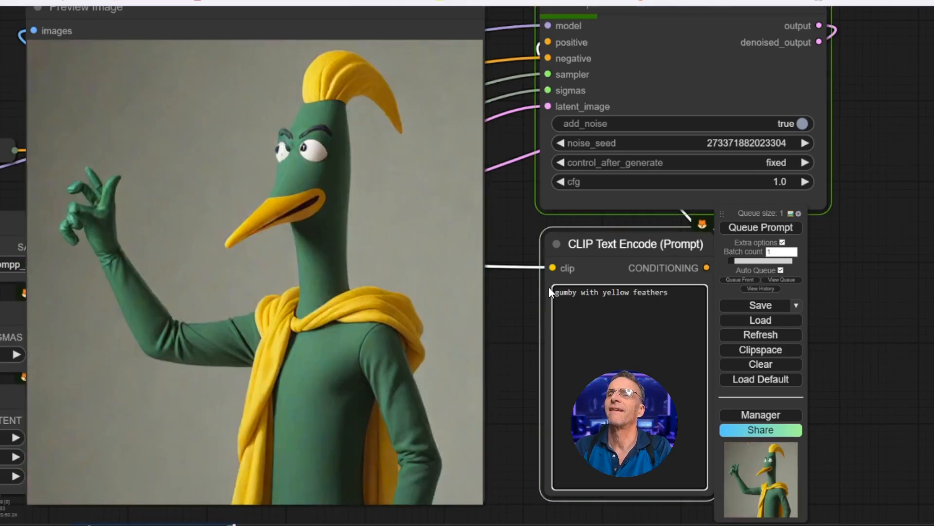
{"action": "left_click", "coordinate": [760, 227]}
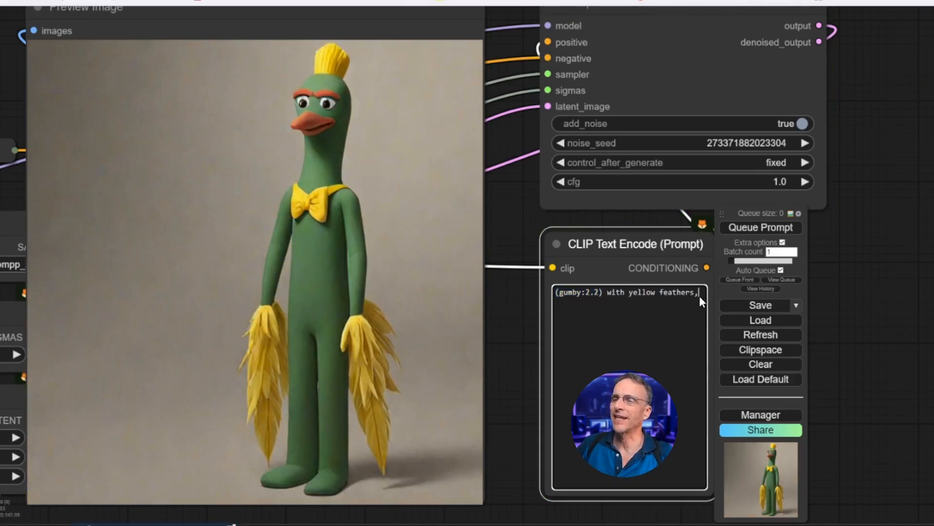
Append 'in an old rustic kitchen, sitting on a stool, reading a book' to the gumby prompt.
{"action": "type", "text": "in an old"}
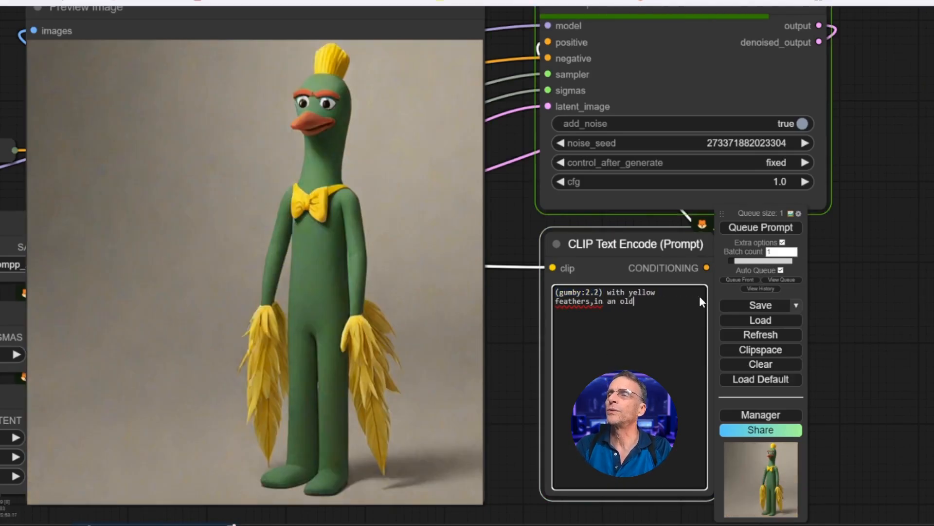
{"action": "type", "text": "rustic k"}
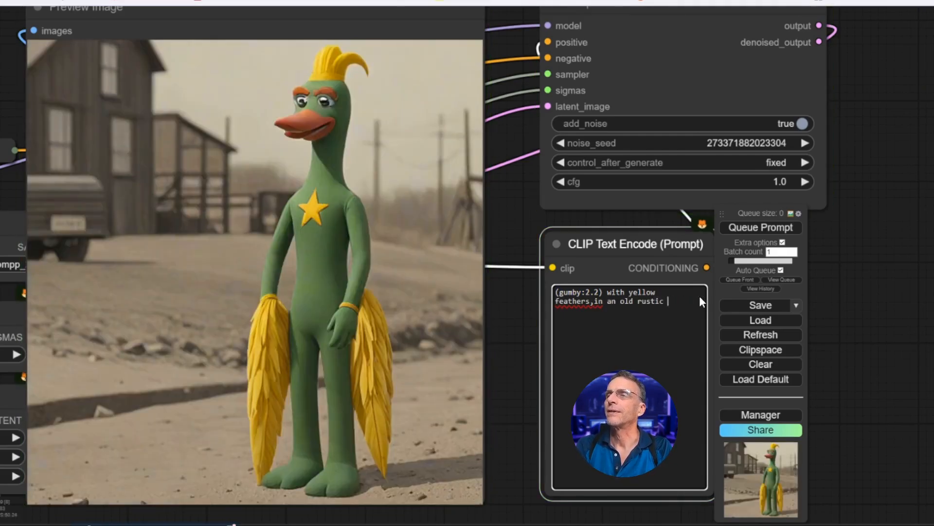
{"action": "type", "text": "kit"}
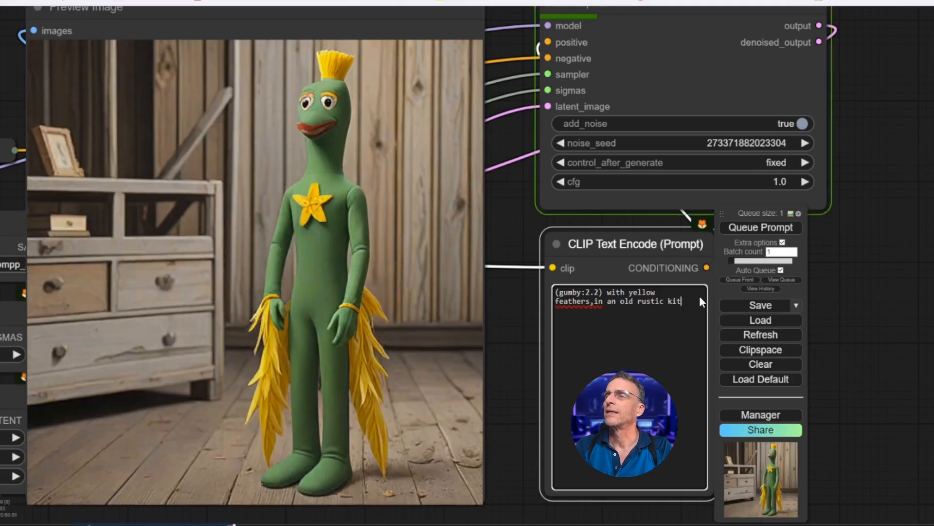
{"action": "type", "text": "chen"}
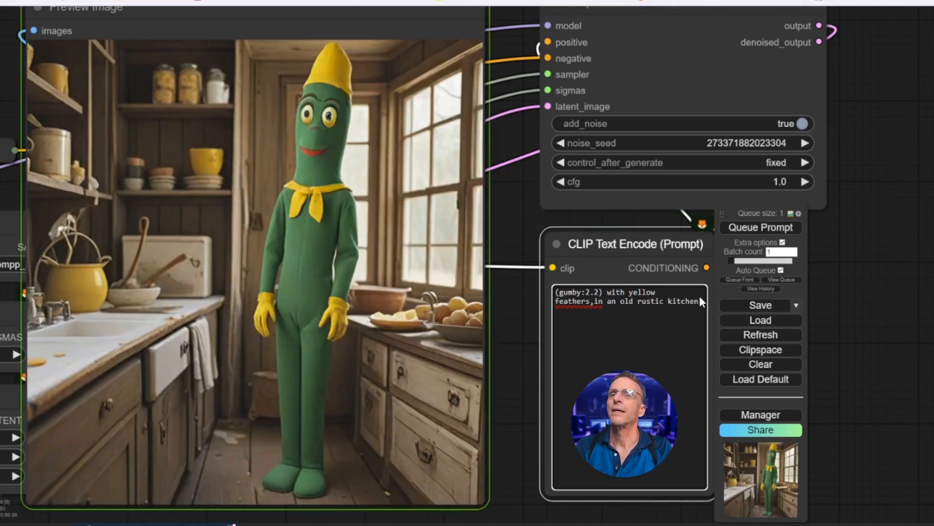
{"action": "type", "text": "sitting on"}
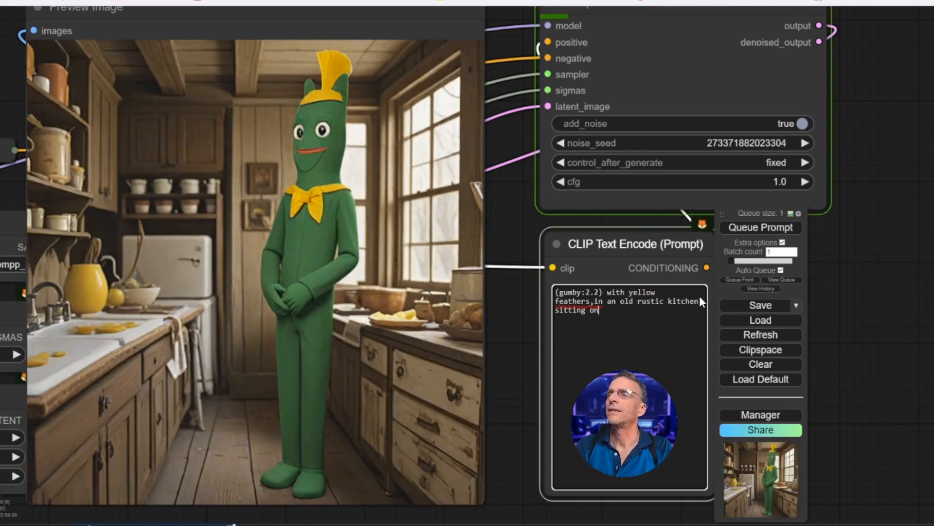
{"action": "type", "text": "a stool"}
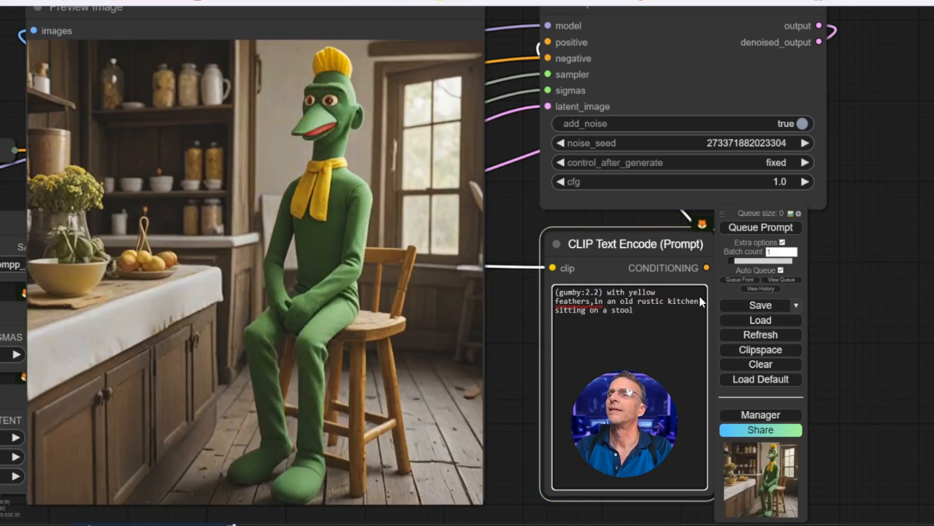
{"action": "type", "text": ", reading"}
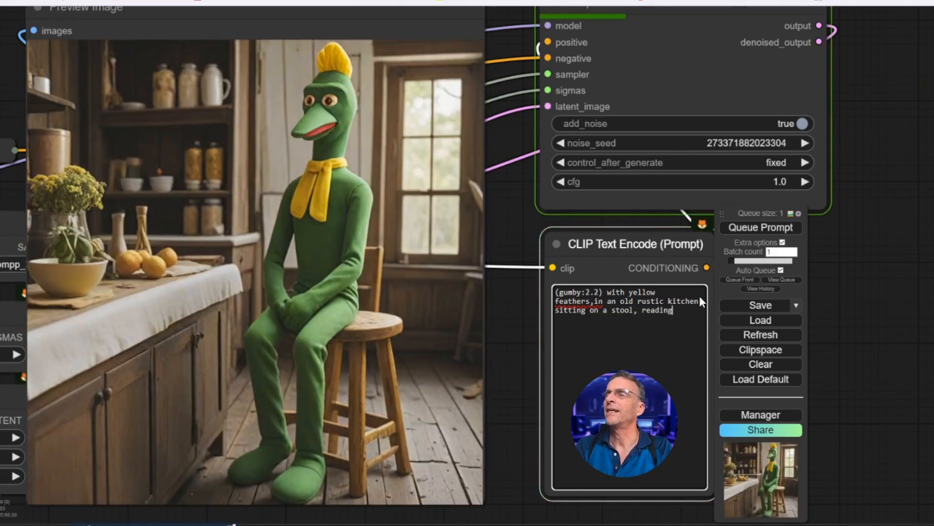
{"action": "type", "text": "a book"}
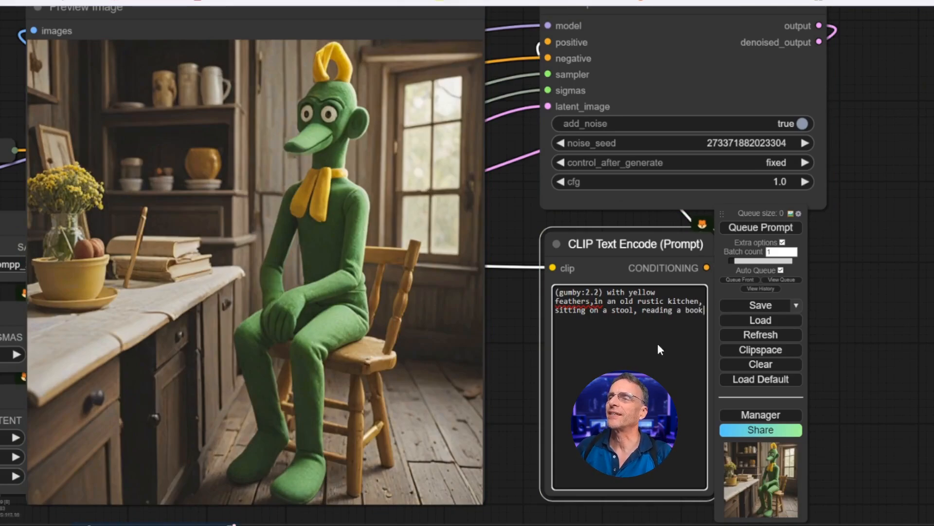
Weight 'reading a book' to 1.25 and start adding ', cup of hot steaming tea' to the prompt.
{"action": "double_click", "coordinate": [671, 310]}
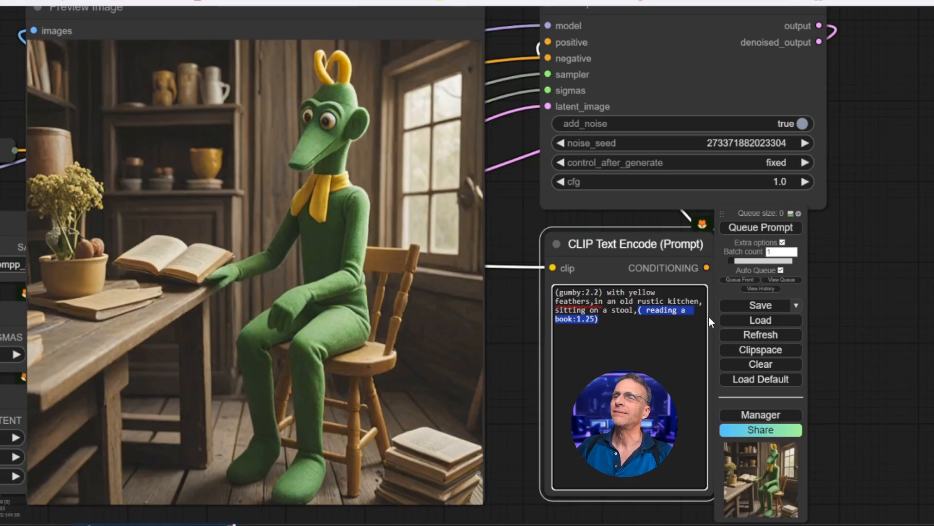
{"action": "left_click", "coordinate": [760, 227]}
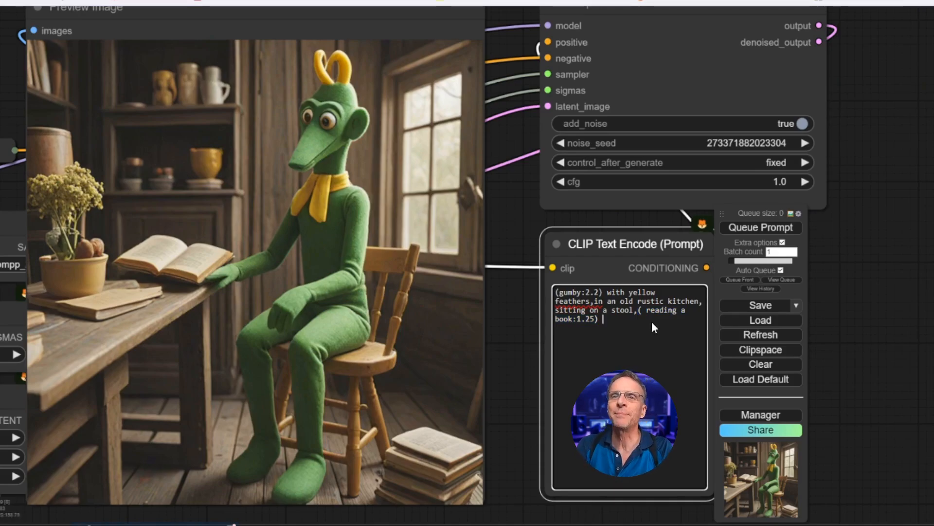
{"action": "type", "text": ", cup of hot (steaming:1.4) tea"}
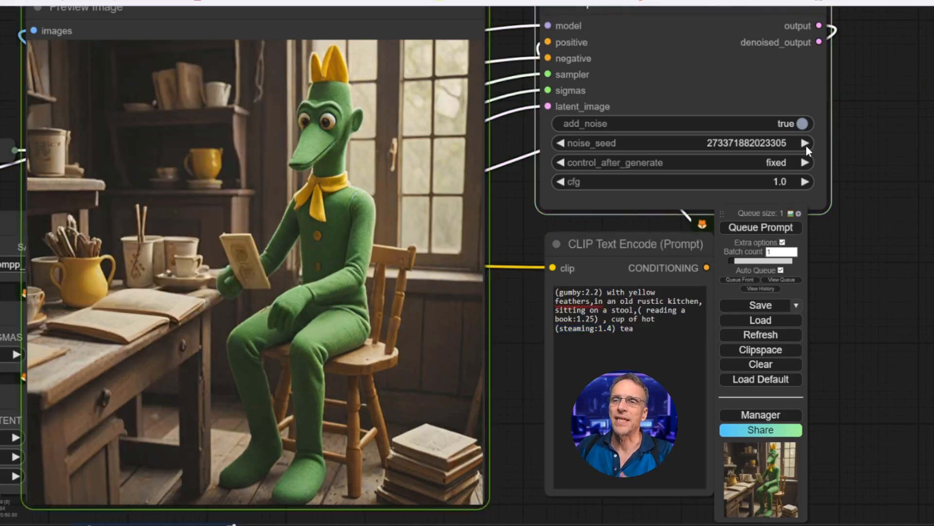
{"action": "left_click", "coordinate": [806, 143]}
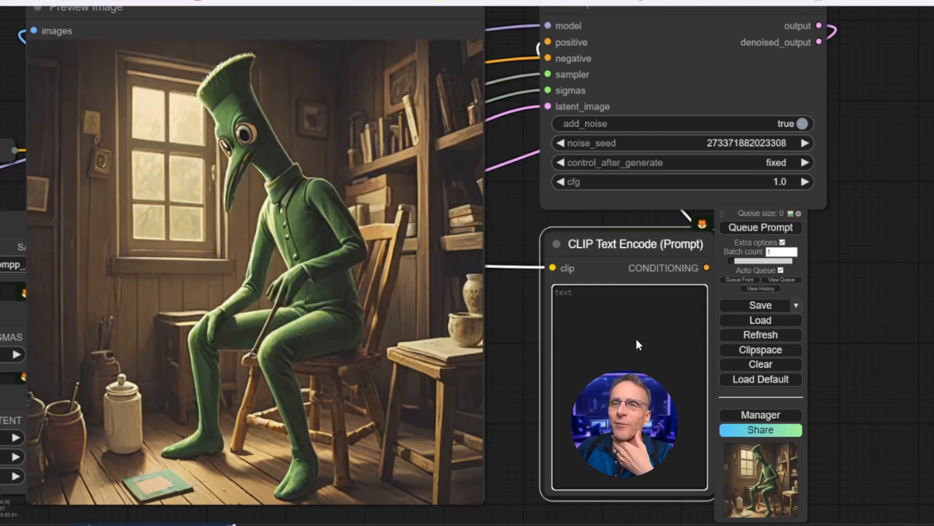
{"action": "left_click", "coordinate": [760, 226]}
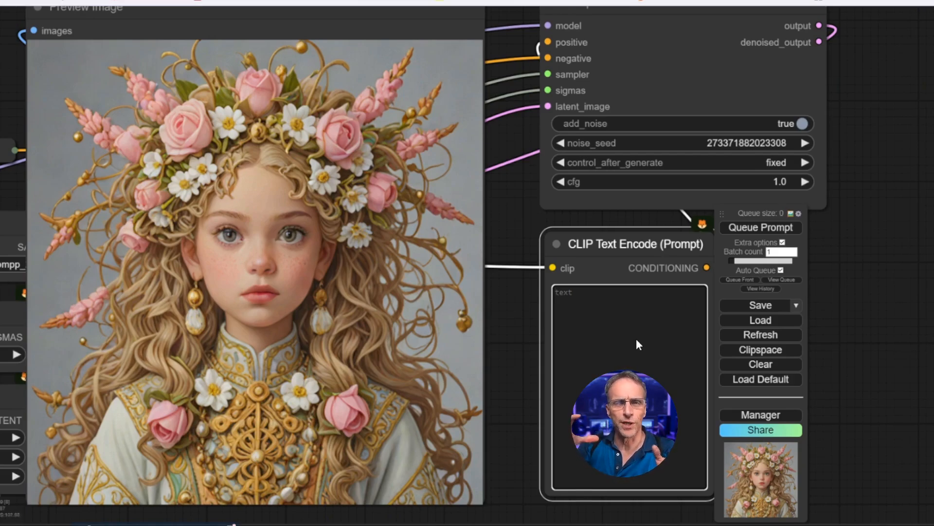
{"action": "left_click", "coordinate": [761, 226]}
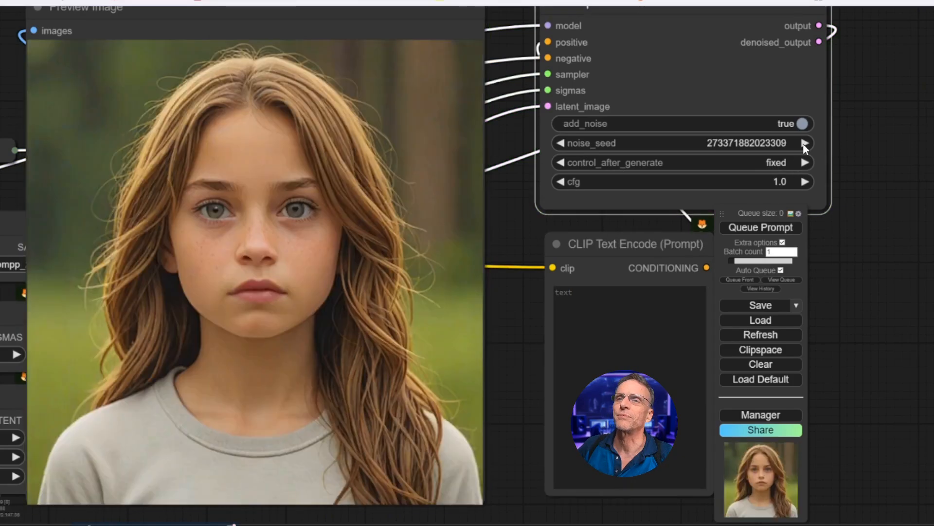
{"action": "left_click", "coordinate": [760, 227]}
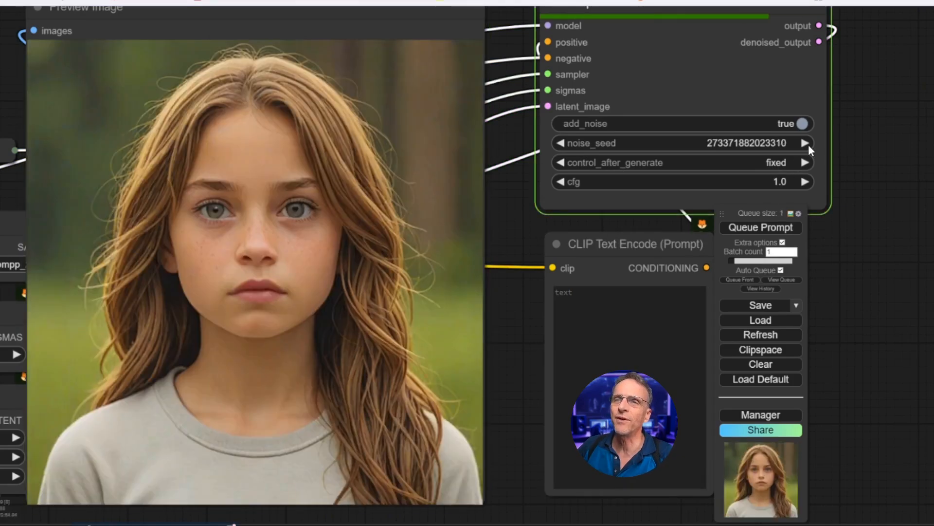
{"action": "left_click", "coordinate": [761, 227]}
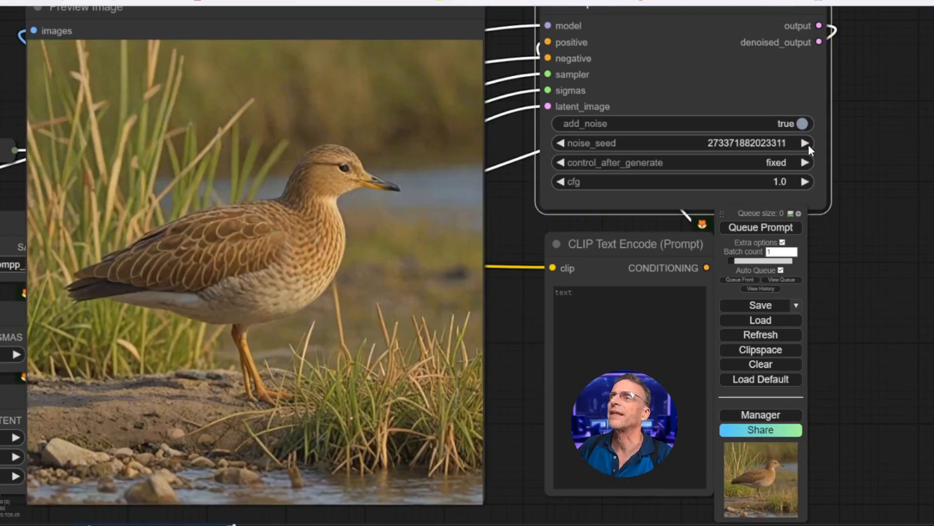
{"action": "left_click", "coordinate": [806, 143]}
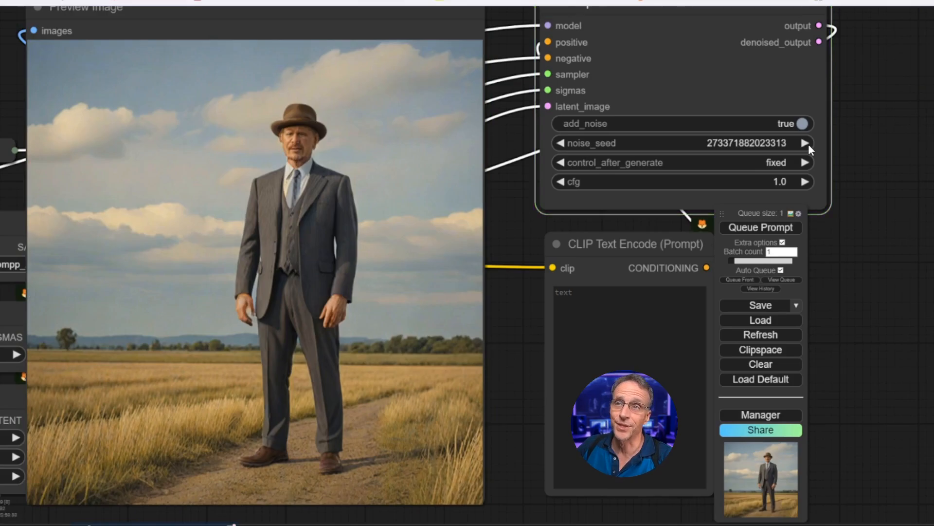
Begin a new prompt reading 'a wax statue of'.
{"action": "left_click", "coordinate": [760, 227]}
{"action": "type", "text": "a wax statue of"}
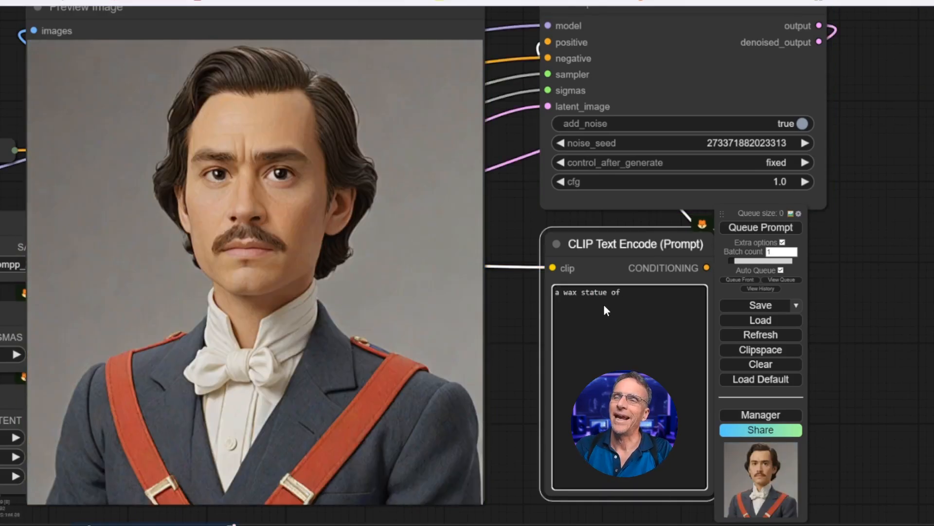
{"action": "type", "text": "Pinky and the Brain"}
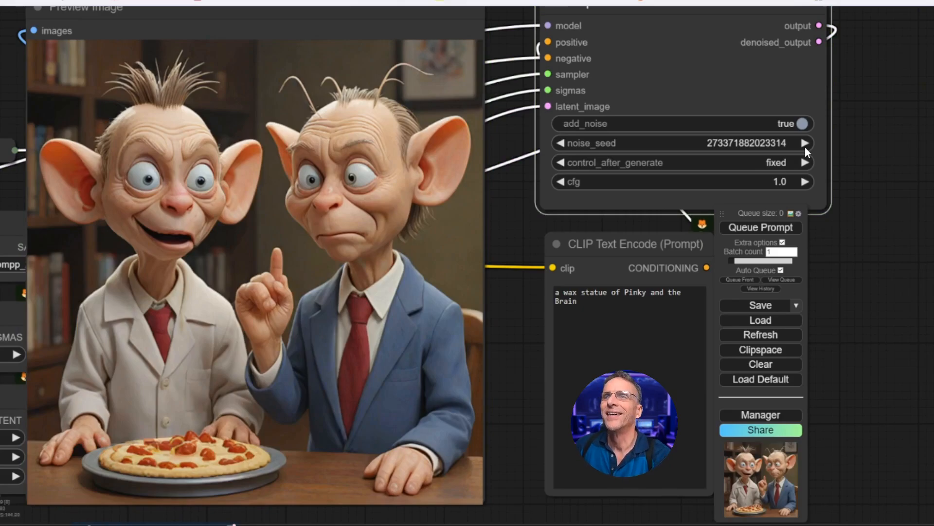
{"action": "left_click", "coordinate": [760, 227]}
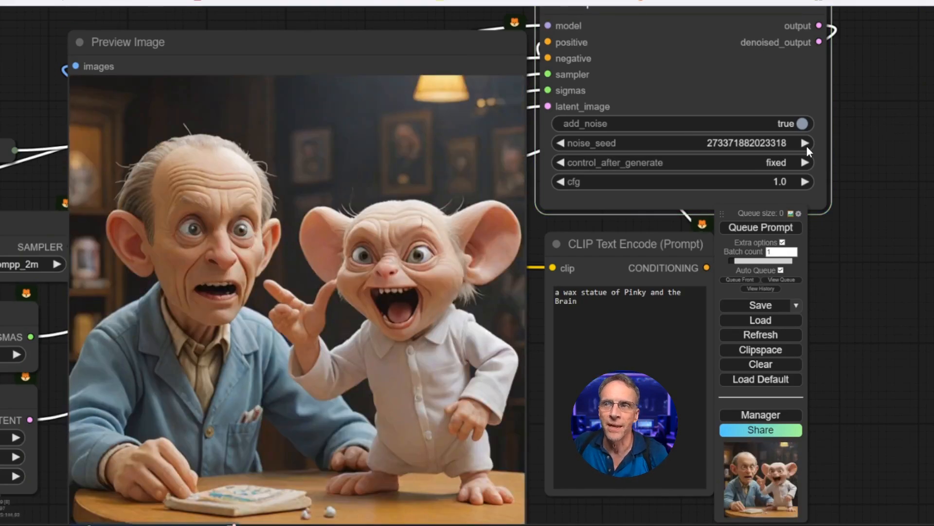
{"action": "left_click", "coordinate": [760, 227]}
{"action": "type", "text": " steampunk"}
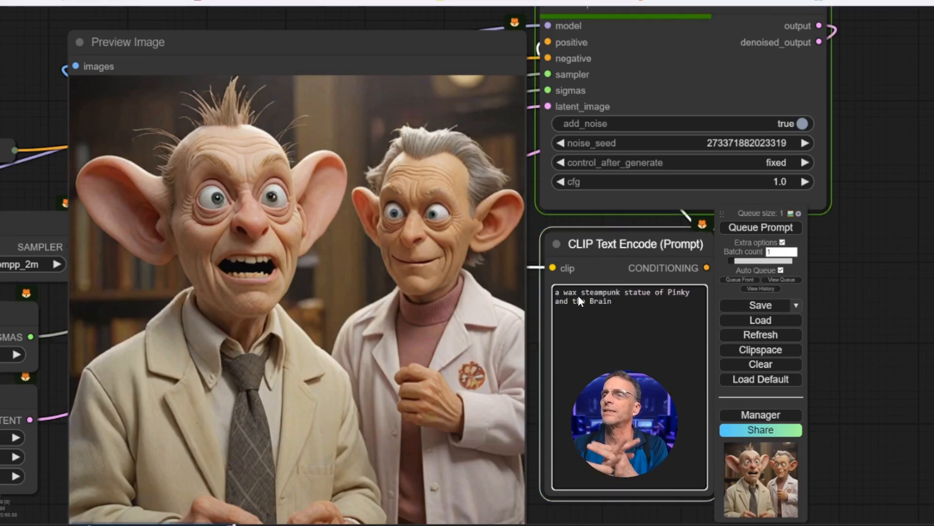
{"action": "left_click", "coordinate": [760, 226]}
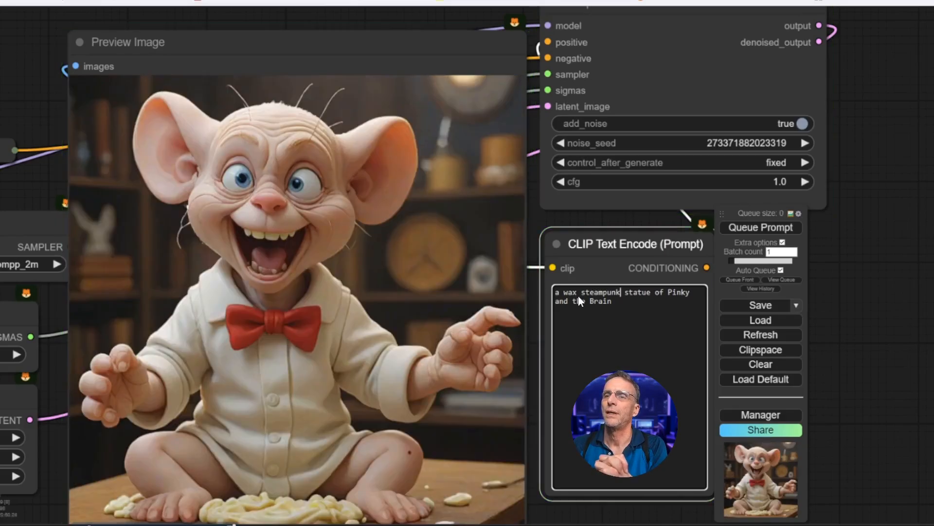
{"action": "left_click", "coordinate": [760, 227]}
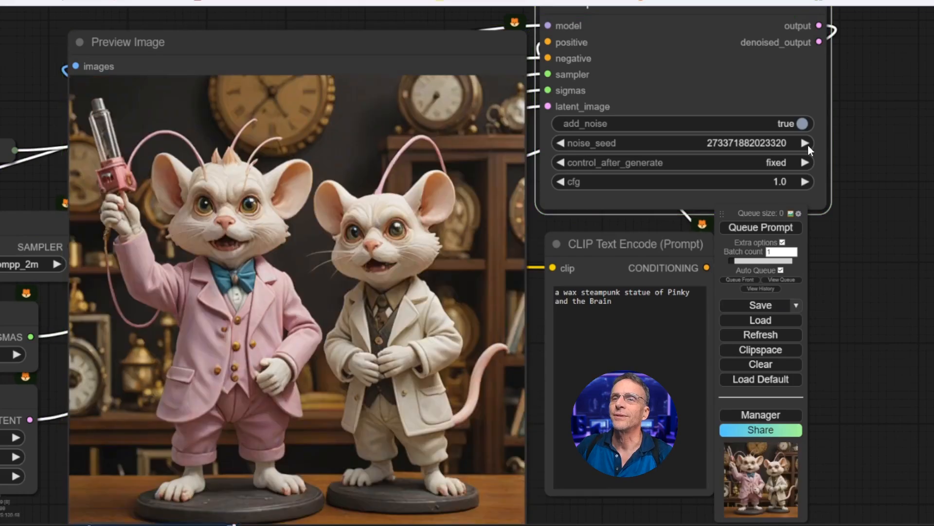
{"action": "left_click", "coordinate": [760, 227]}
{"action": "type", "text": ", Wes Anderson Style"}
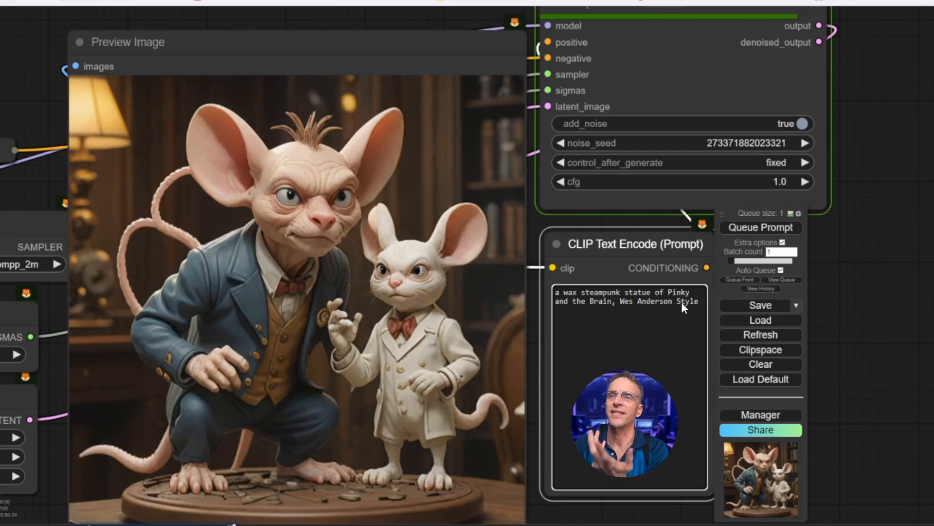
{"action": "left_click", "coordinate": [760, 227]}
{"action": "type", "text": ","}
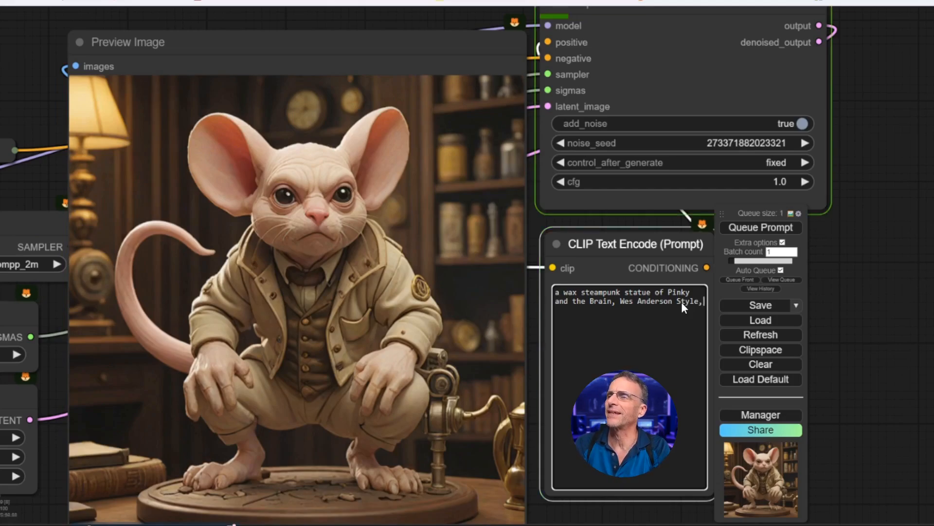
{"action": "type", "text": "vivid"}
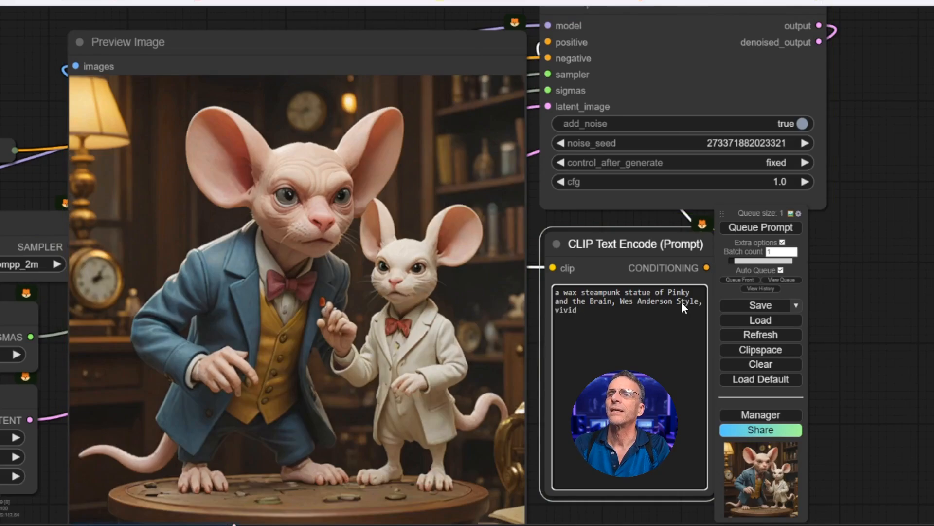
{"action": "type", "text": ", high contrast, whimsi"}
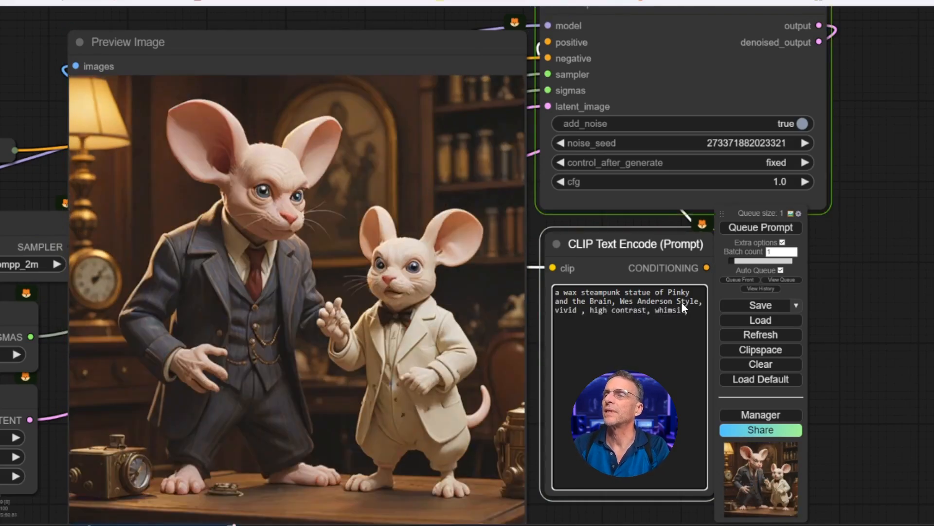
{"action": "left_click", "coordinate": [760, 227]}
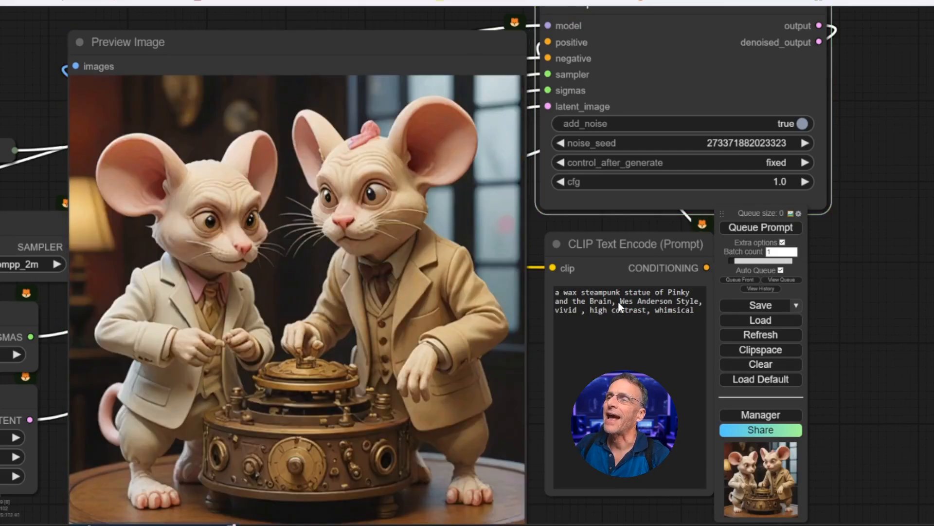
{"action": "left_click", "coordinate": [760, 227]}
{"action": "type", "text": "steampunk w"}
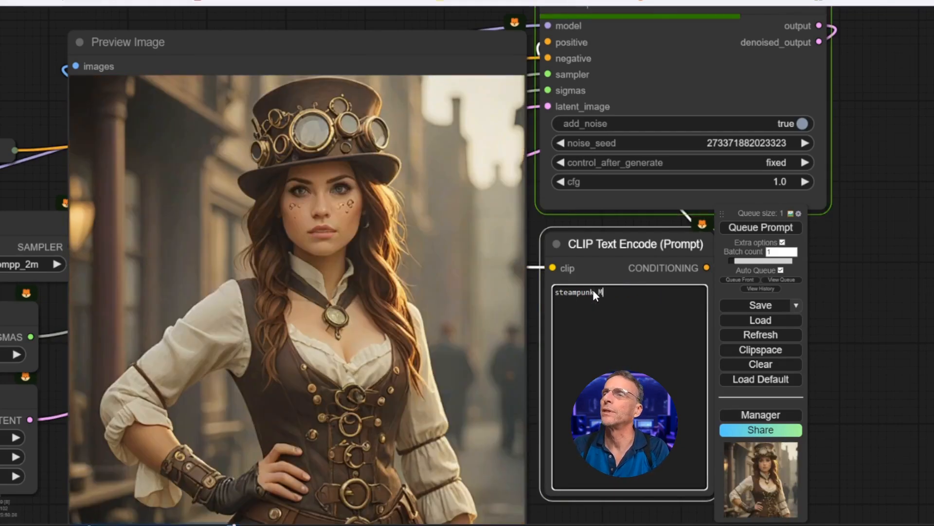
Rewrite the prompt as 'steampunk (Mona Lisa:1.5), pigtails, pink ribbon'.
{"action": "type", "text": "Mona"}
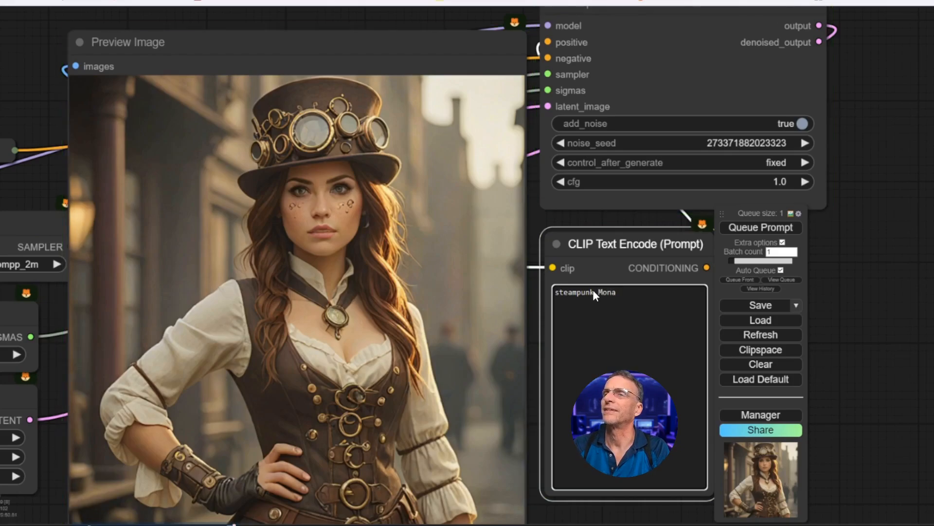
{"action": "left_click", "coordinate": [761, 226]}
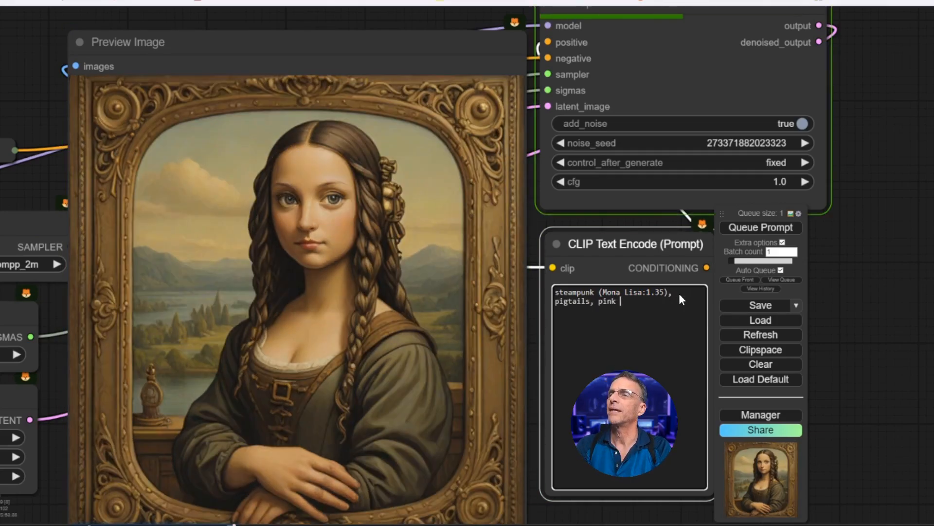
{"action": "type", "text": "ribbon,"}
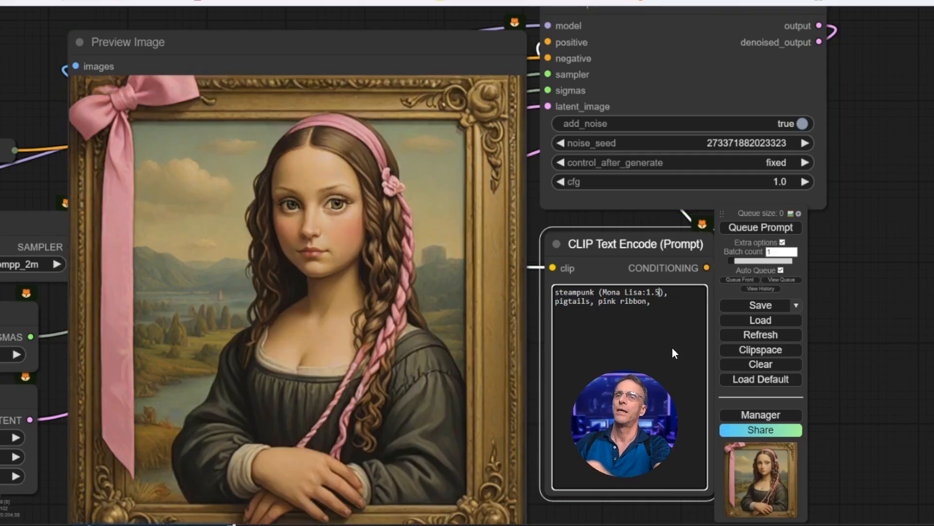
{"action": "mouse_move", "coordinate": [384, 517]}
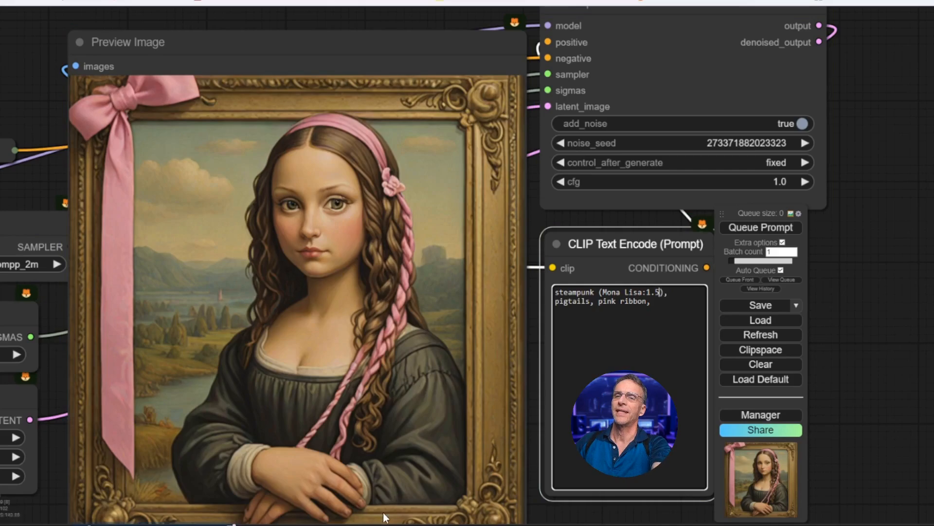
{"action": "mouse_move", "coordinate": [517, 441]}
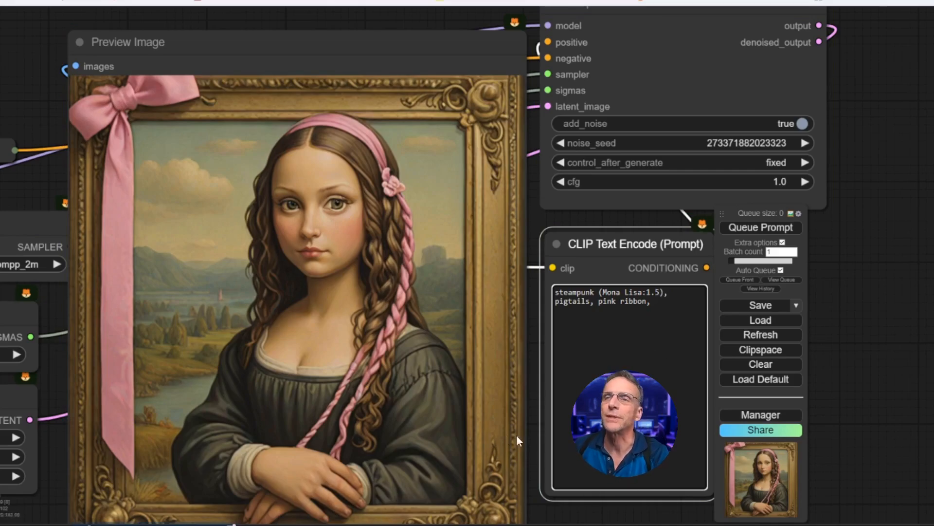
Replace the prompt with 'alien xenomorph'.
{"action": "type", "text": "alien x"}
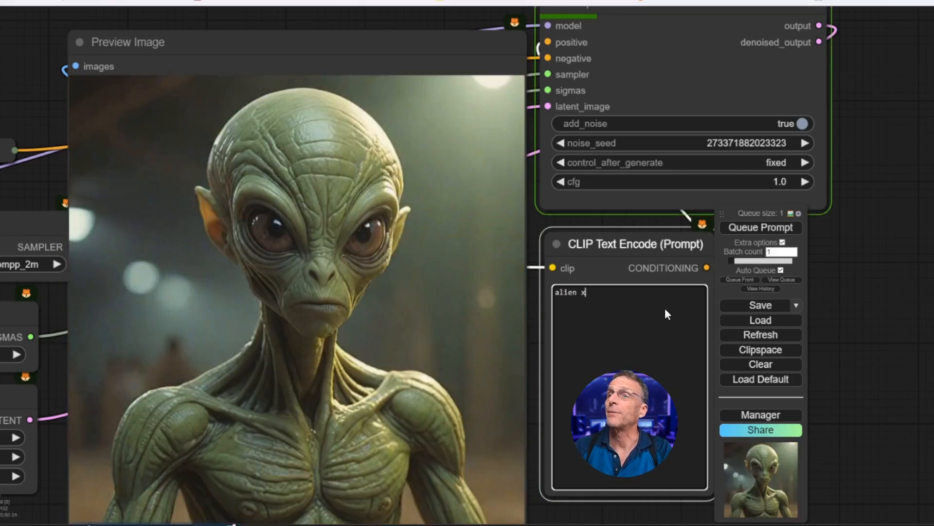
{"action": "type", "text": "en"}
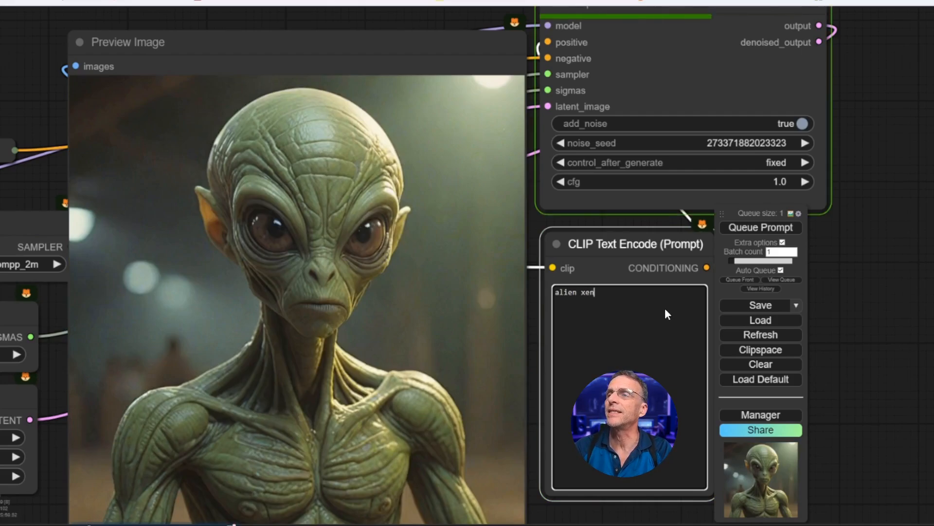
{"action": "type", "text": "omo"}
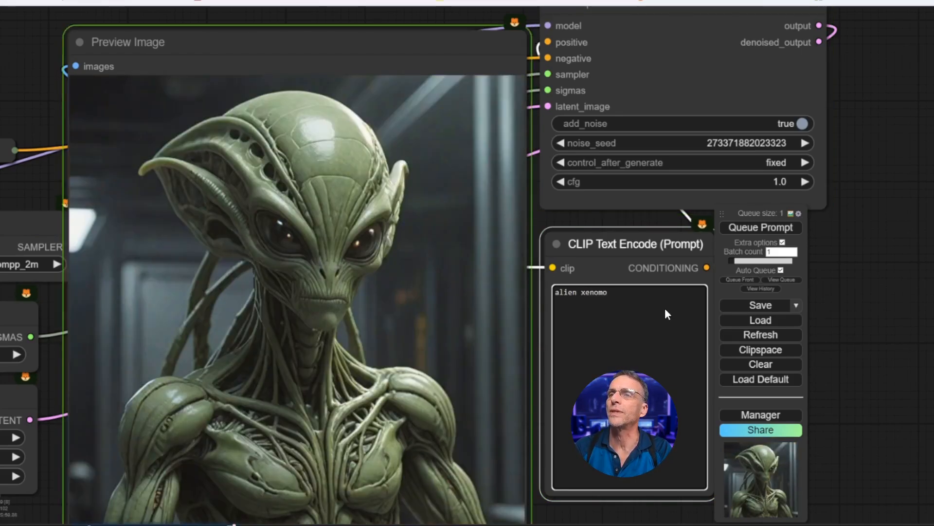
{"action": "left_click", "coordinate": [760, 227]}
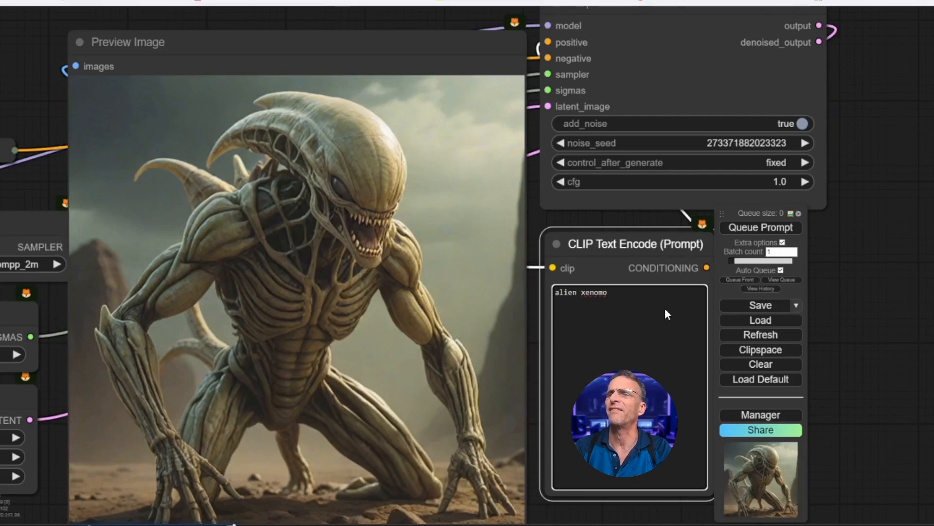
{"action": "type", "text": "rph"}
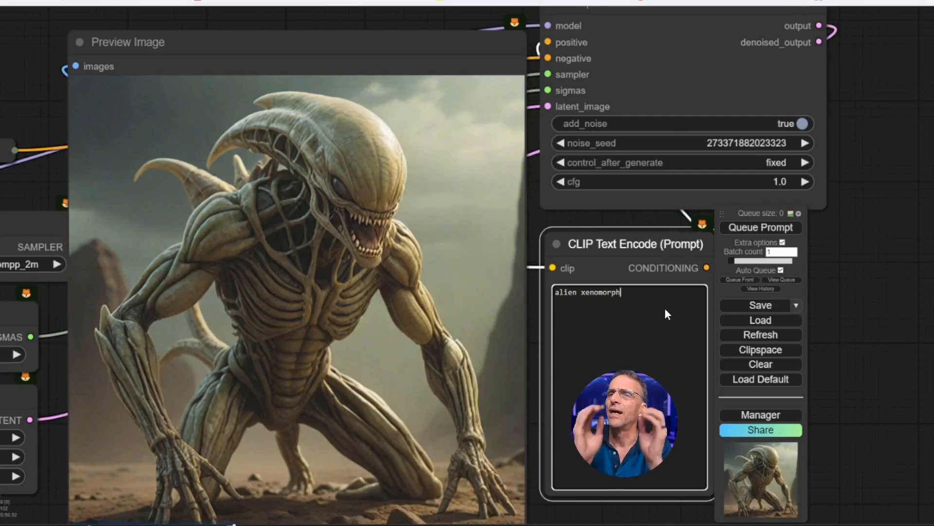
{"action": "left_click", "coordinate": [760, 226]}
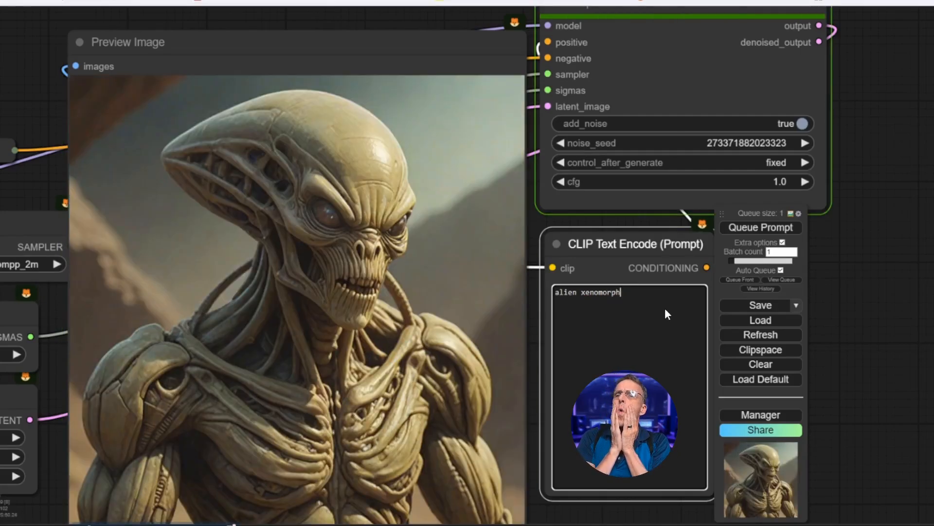
{"action": "left_click", "coordinate": [760, 226]}
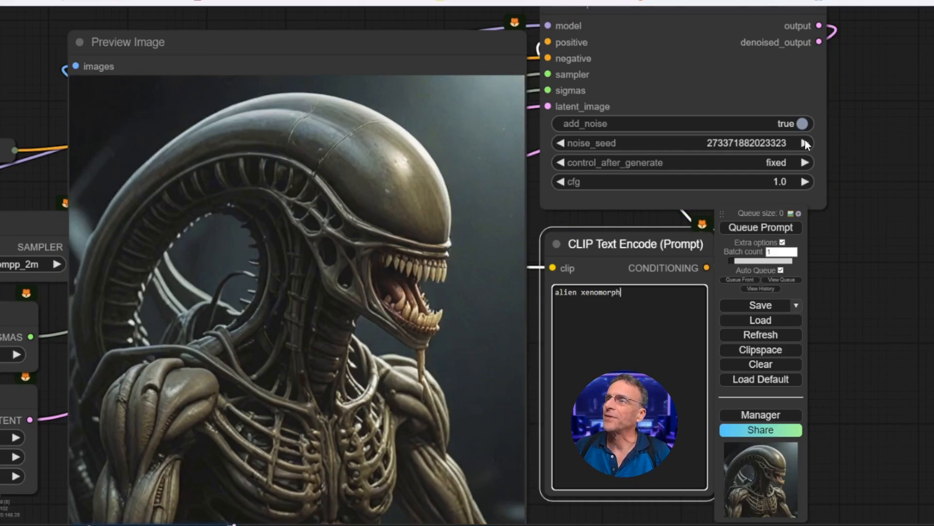
{"action": "left_click", "coordinate": [806, 143]}
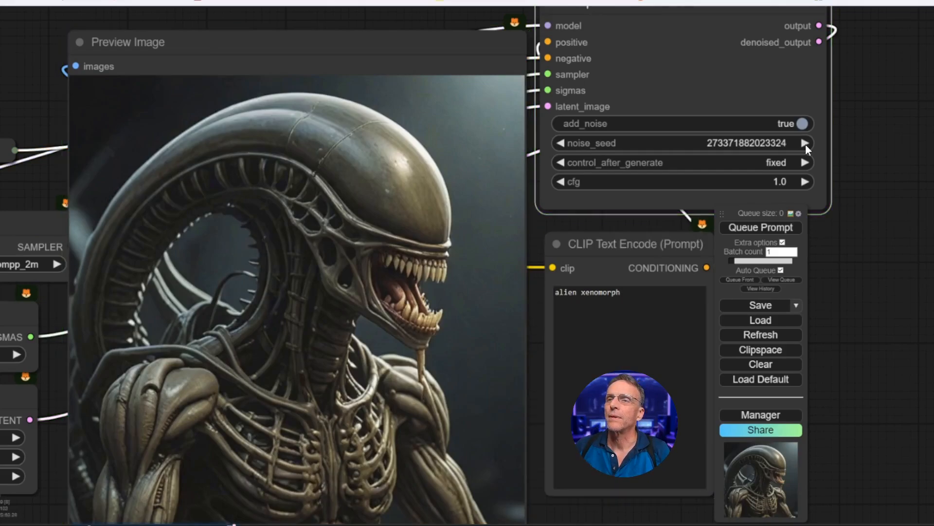
{"action": "left_click", "coordinate": [760, 227]}
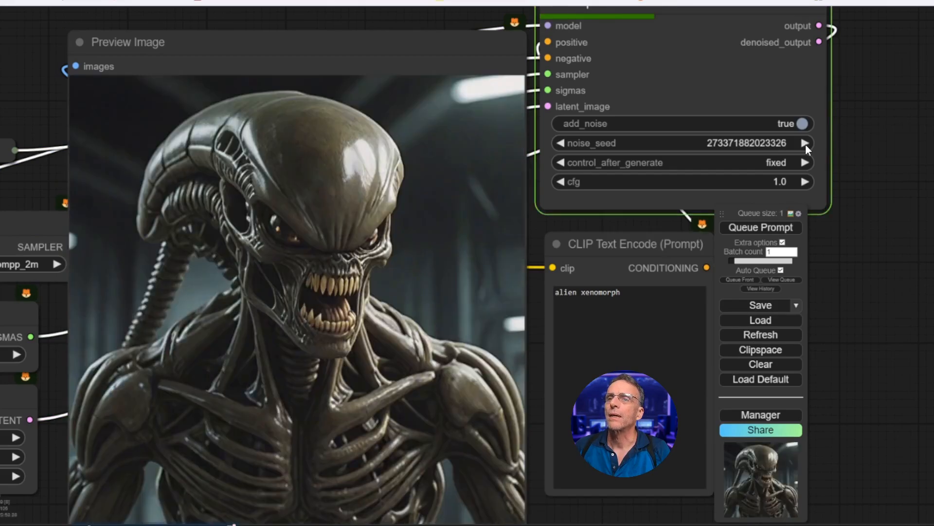
{"action": "left_click", "coordinate": [760, 227]}
{"action": "type", "text": " with a"}
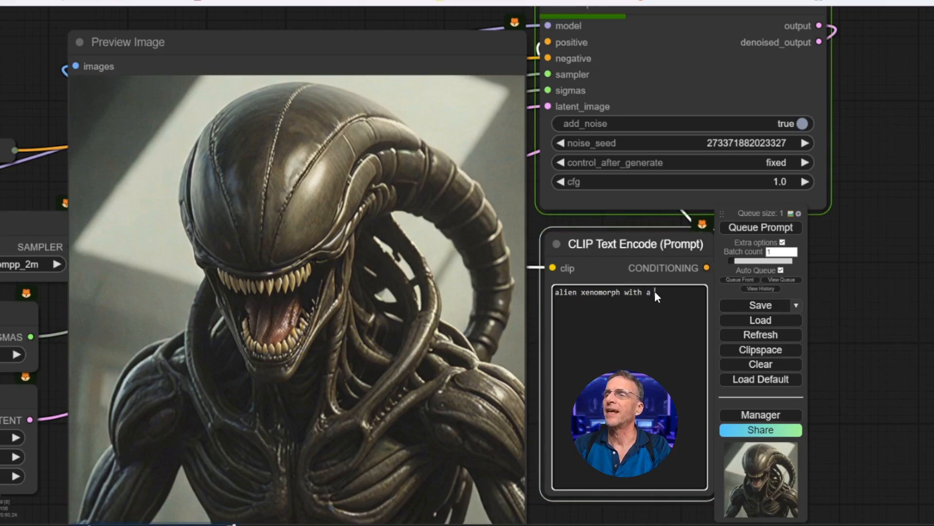
Append 'with a lampshade (on:1.2) his head', then begin retyping the prompt as 'alien vs p'.
{"action": "type", "text": "lampshade"}
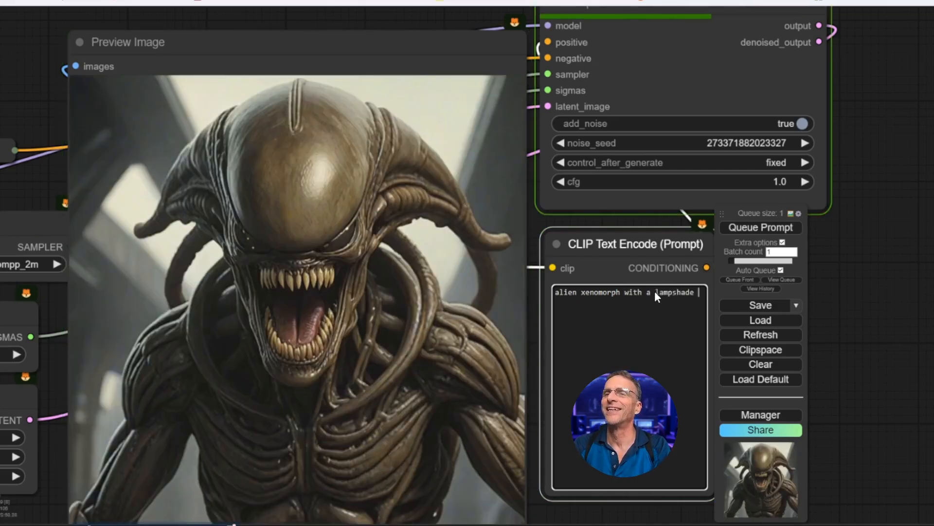
{"action": "type", "text": "on his head"}
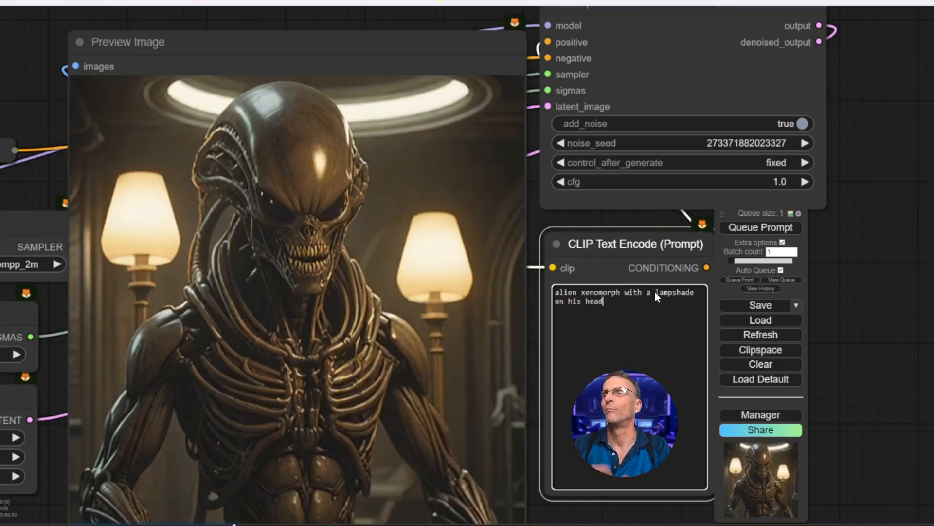
{"action": "left_click", "coordinate": [760, 226]}
{"action": "type", "text": "(on:1.2"}
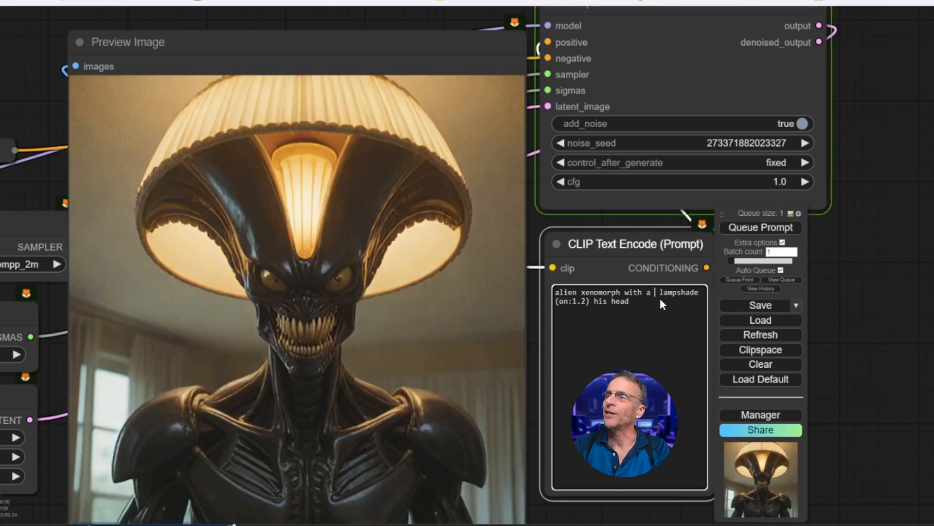
{"action": "type", "text": "purple"}
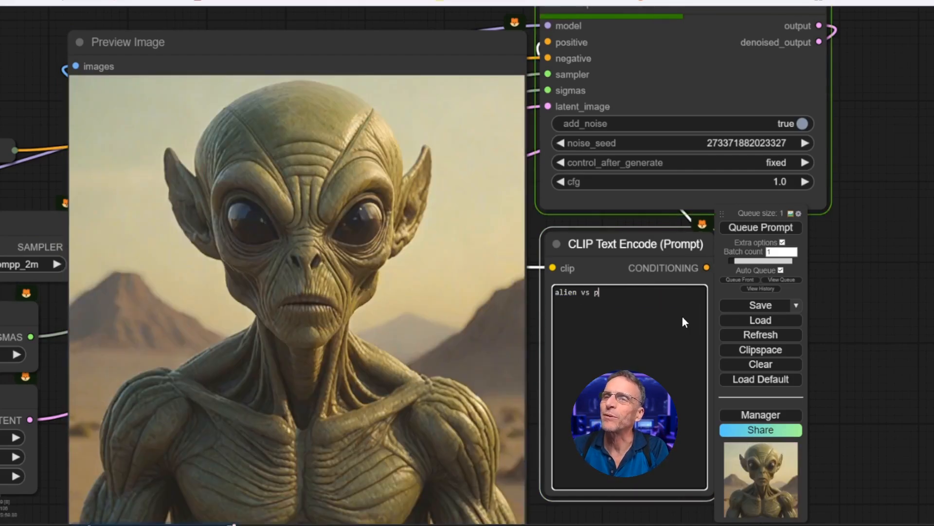
{"action": "type", "text": "redator"}
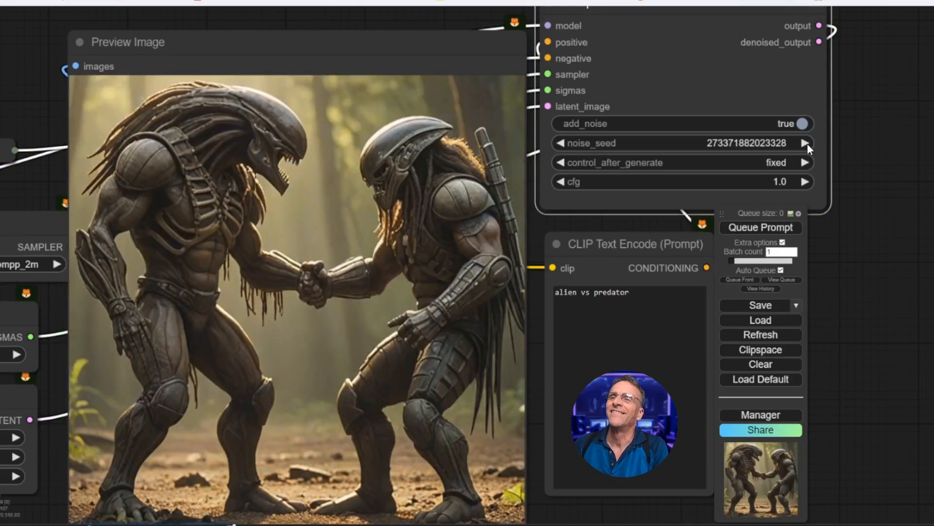
{"action": "left_click", "coordinate": [760, 226]}
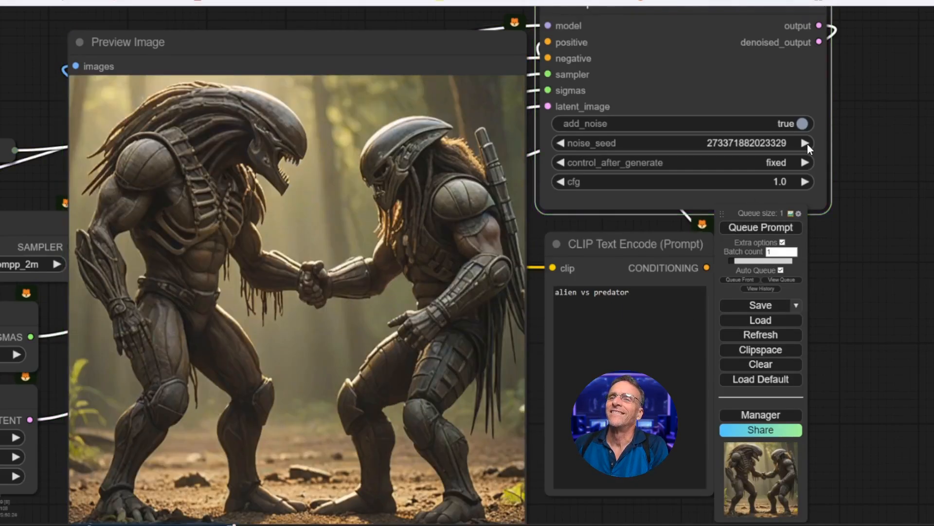
{"action": "left_click", "coordinate": [760, 227]}
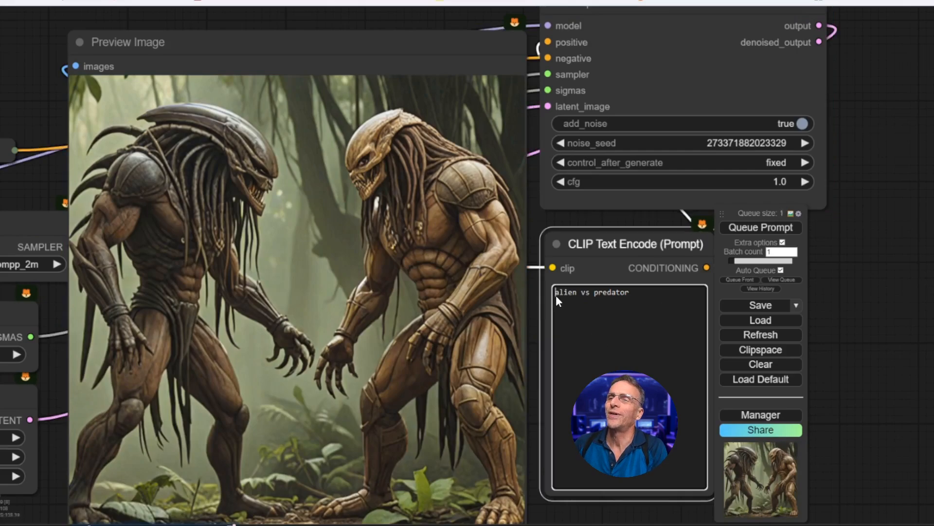
{"action": "type", "text": "cartoon"}
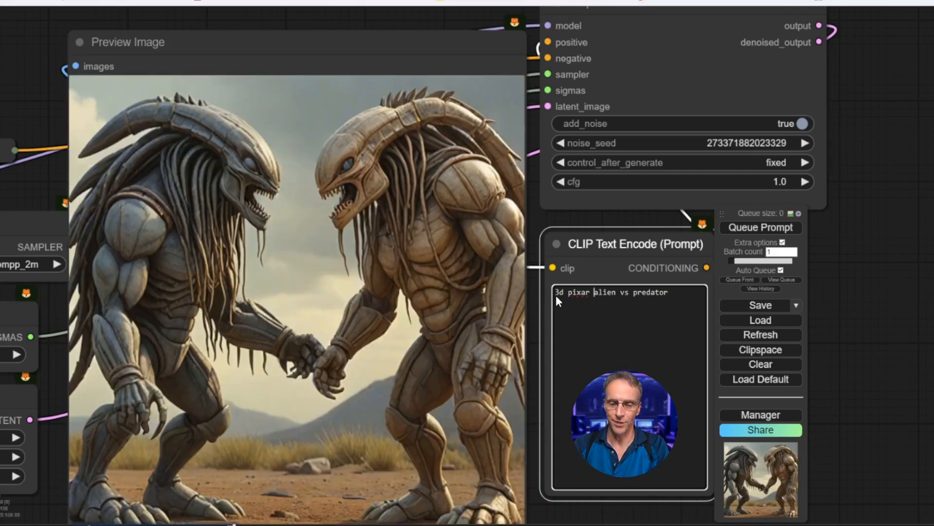
{"action": "type", "text": "cute"}
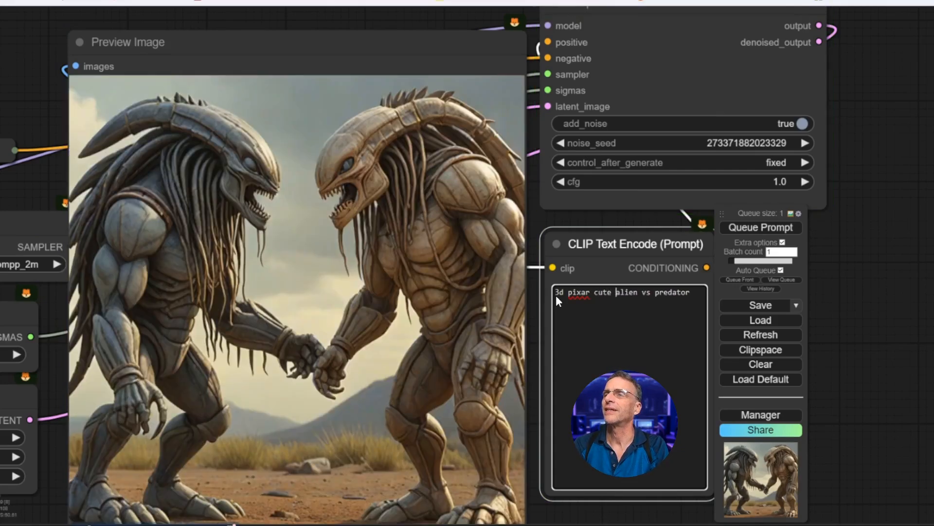
{"action": "left_click", "coordinate": [760, 226]}
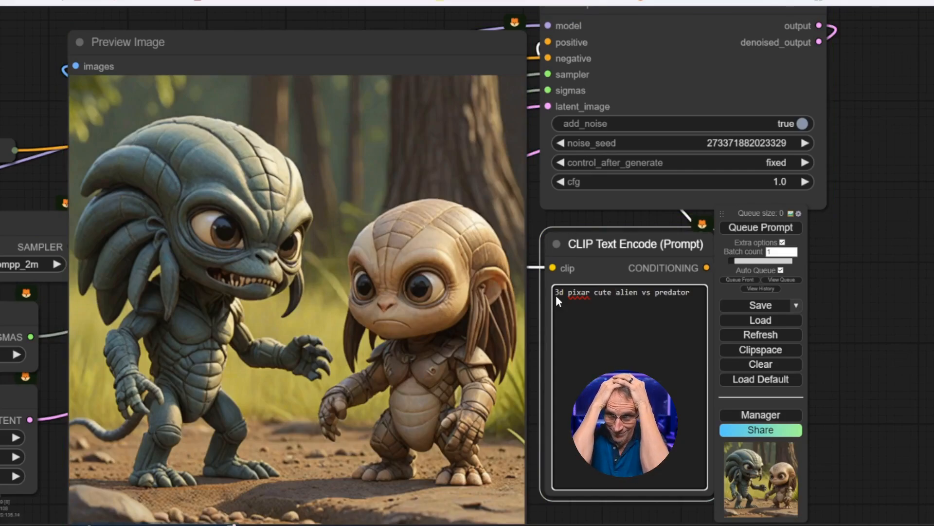
{"action": "left_click", "coordinate": [760, 227]}
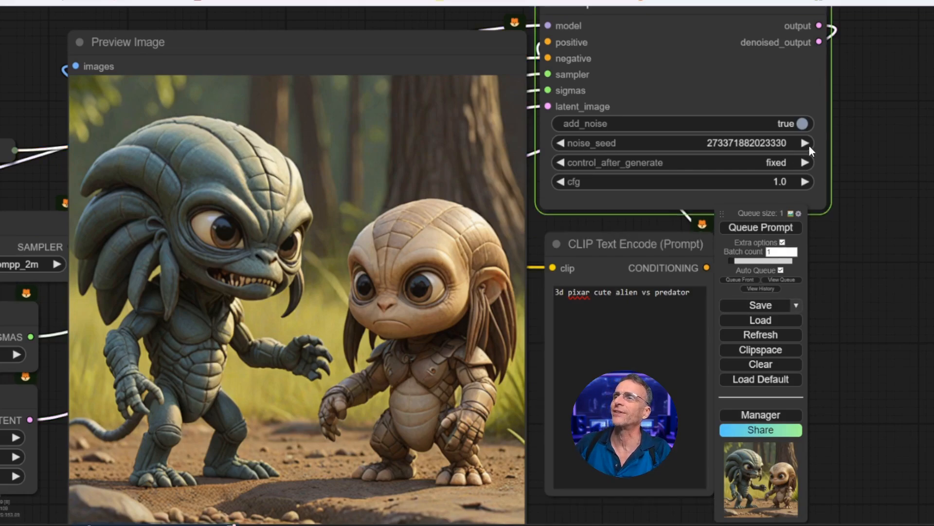
{"action": "left_click", "coordinate": [760, 227]}
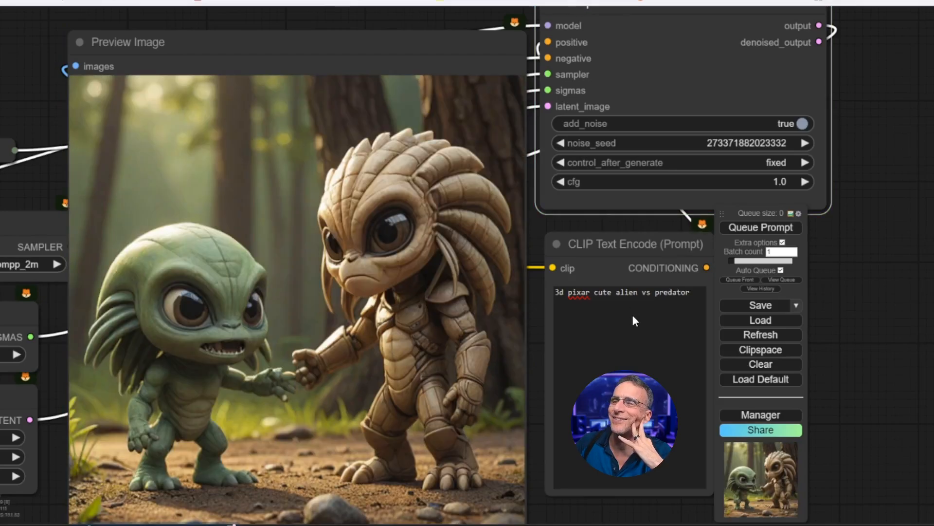
{"action": "left_click", "coordinate": [760, 226]}
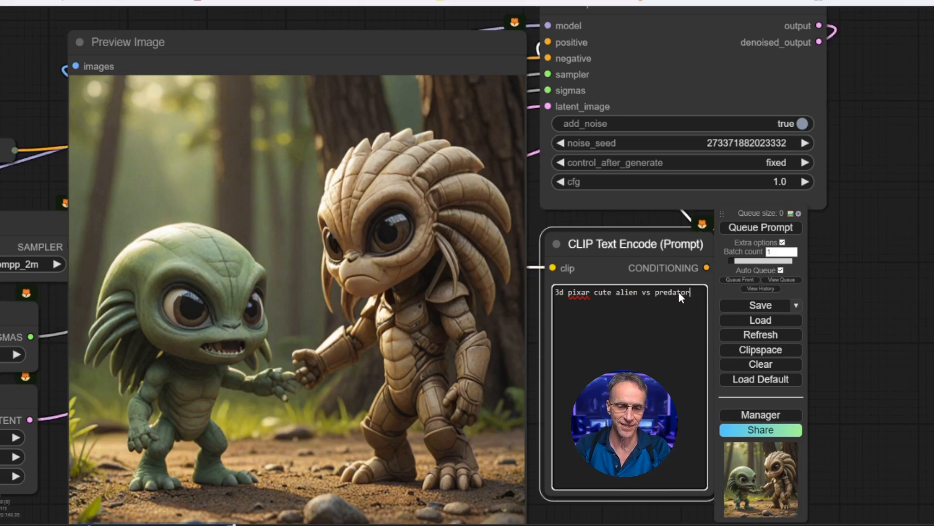
Append ', big blue eyes', try a long eyelashes term, and select 'alien' to weight it (alien:1.2).
{"action": "type", "text": ", big blue eyes,"}
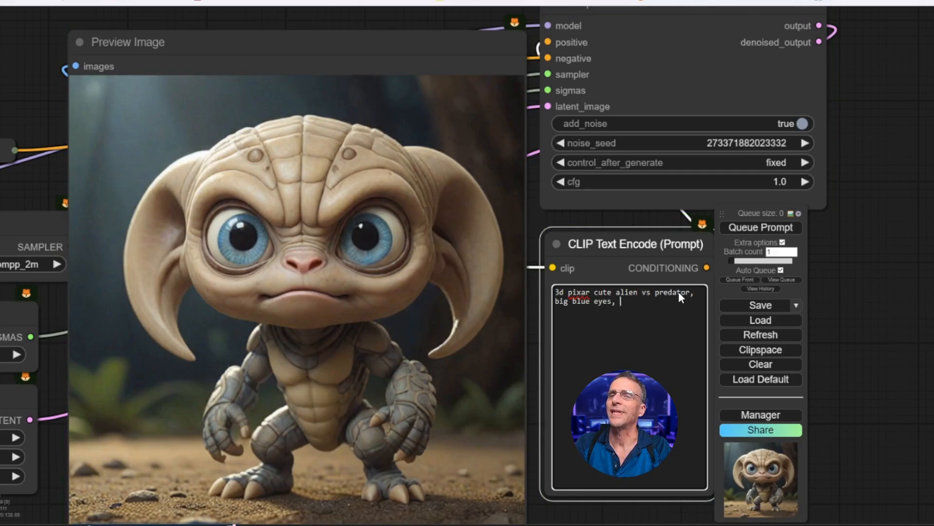
{"action": "type", "text": "long eyelashes:1.2)"}
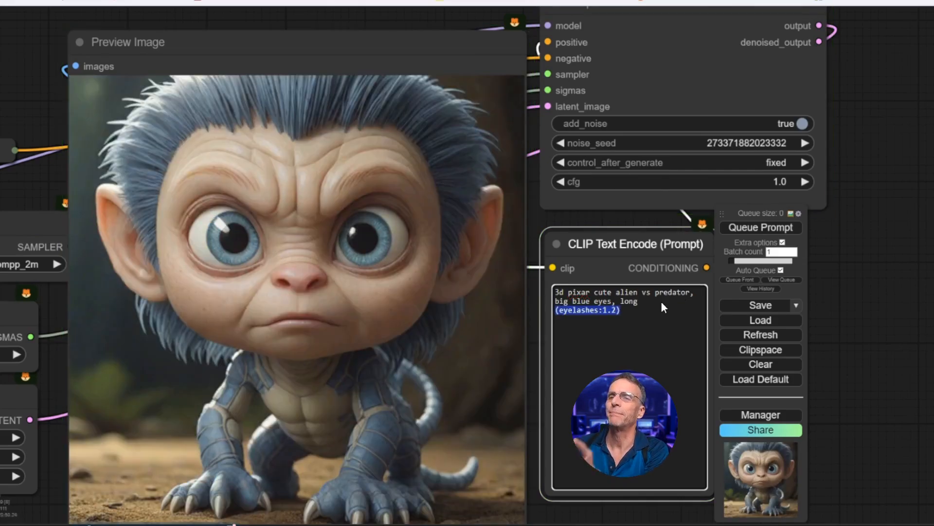
{"action": "left_click", "coordinate": [760, 227]}
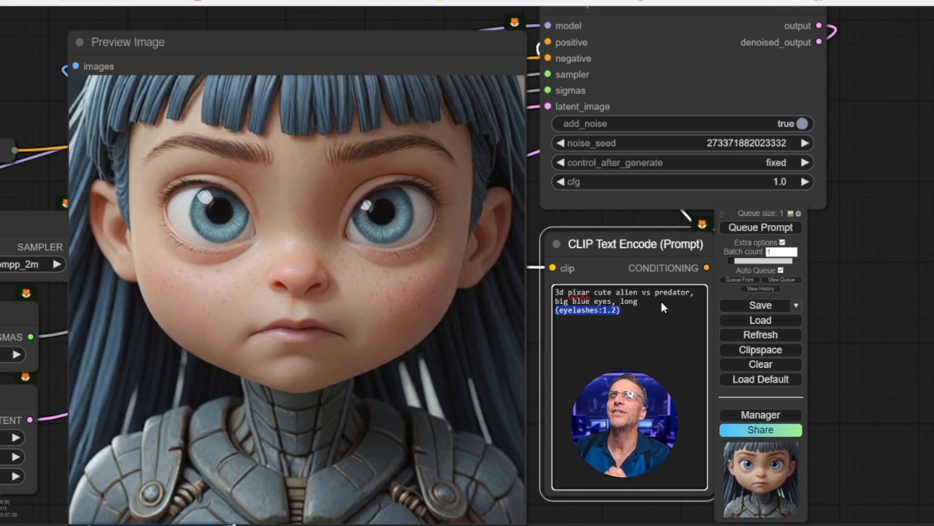
{"action": "double_click", "coordinate": [627, 292]}
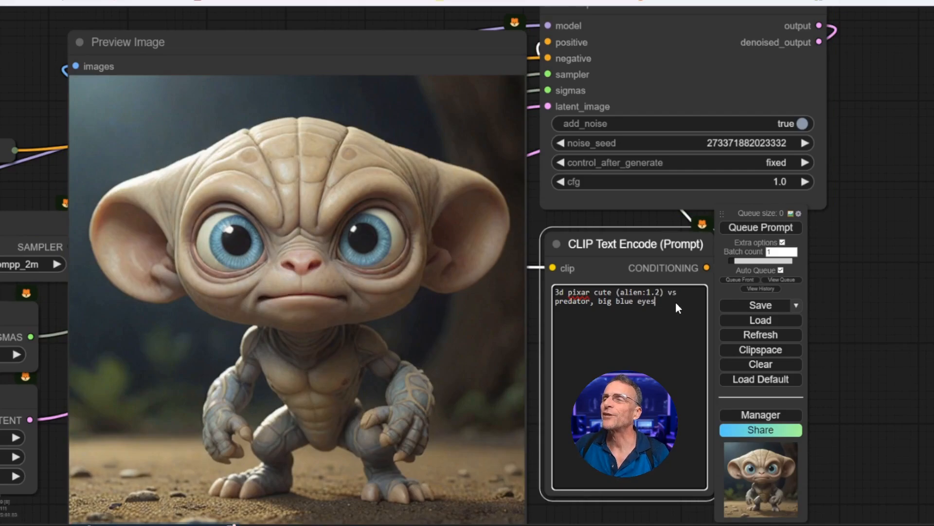
Append ', big smile, human teeth, horns' and 'breathing fire' for a grinning horned creature.
{"action": "type", "text": ", big smile, human t"}
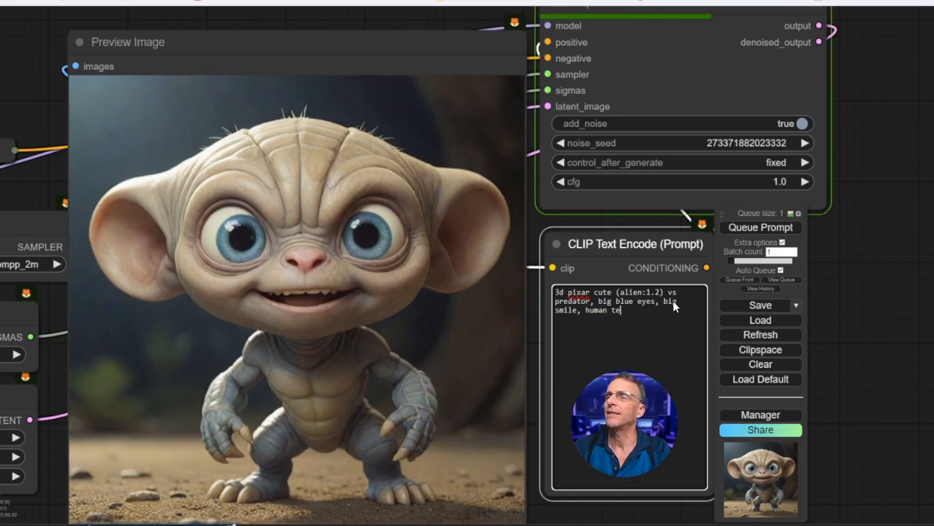
{"action": "type", "text": "eth"}
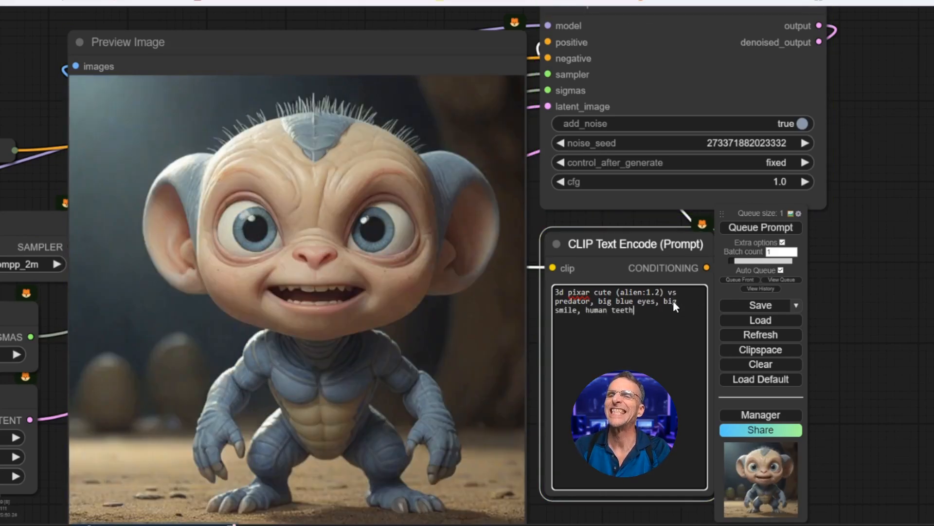
{"action": "left_click", "coordinate": [760, 227]}
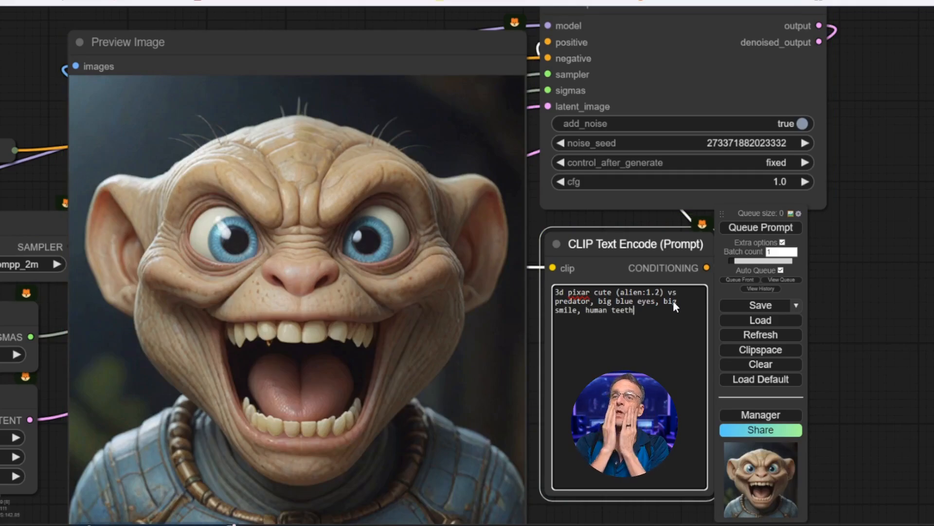
{"action": "type", "text": ", horns"}
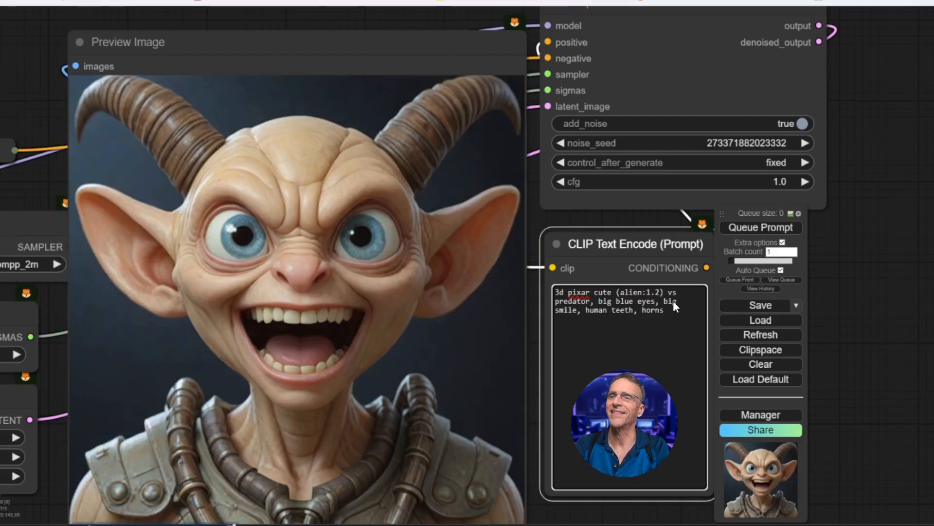
{"action": "left_click", "coordinate": [760, 226]}
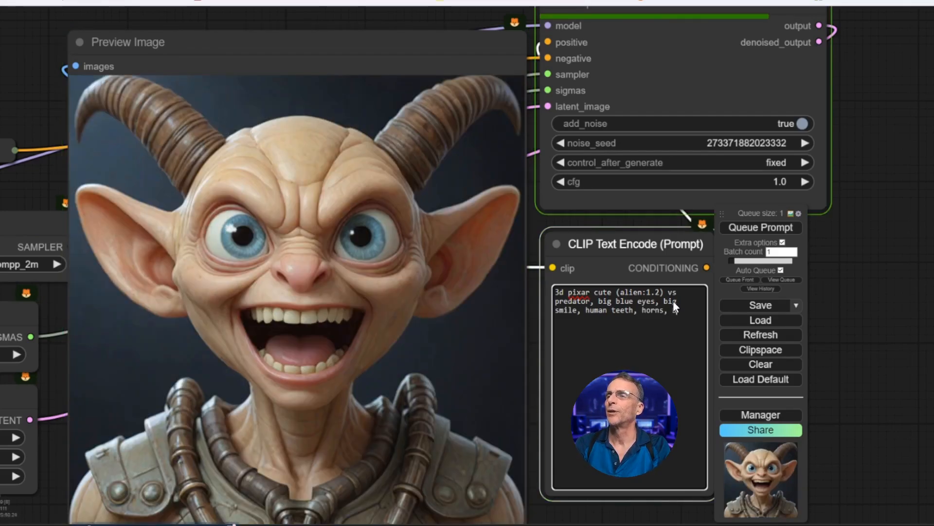
{"action": "type", "text": "breathing fire"}
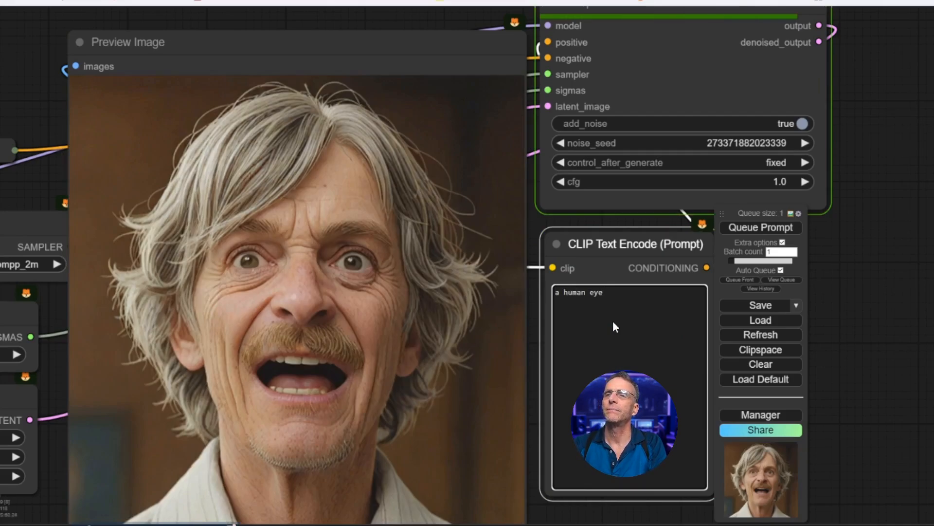
Rewrite the prompt as 'a human eye, blue, reflection of a pumpkin'.
{"action": "left_click", "coordinate": [761, 227]}
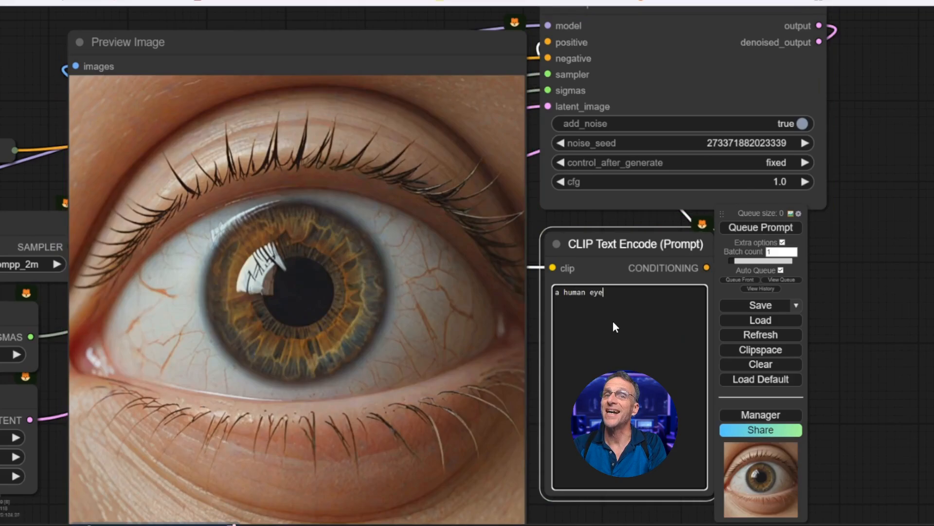
{"action": "type", "text": ", blue"}
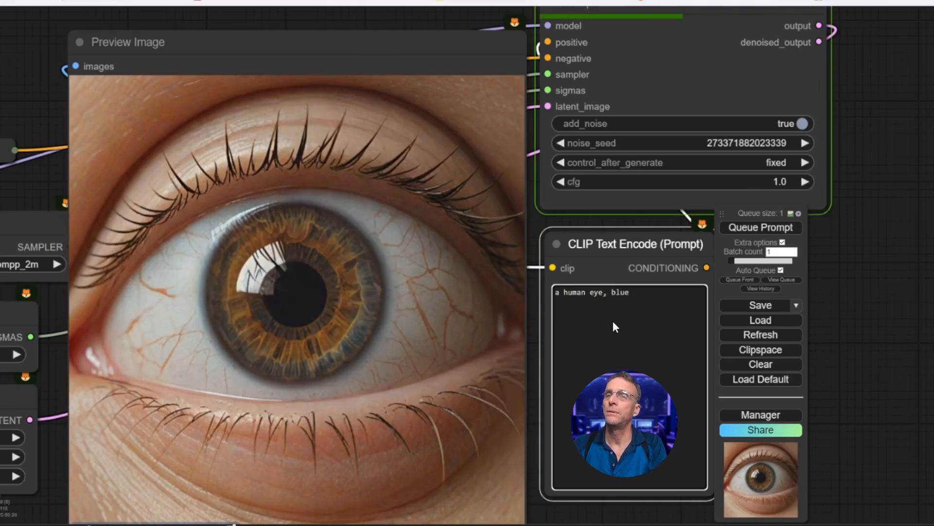
{"action": "left_click", "coordinate": [760, 226]}
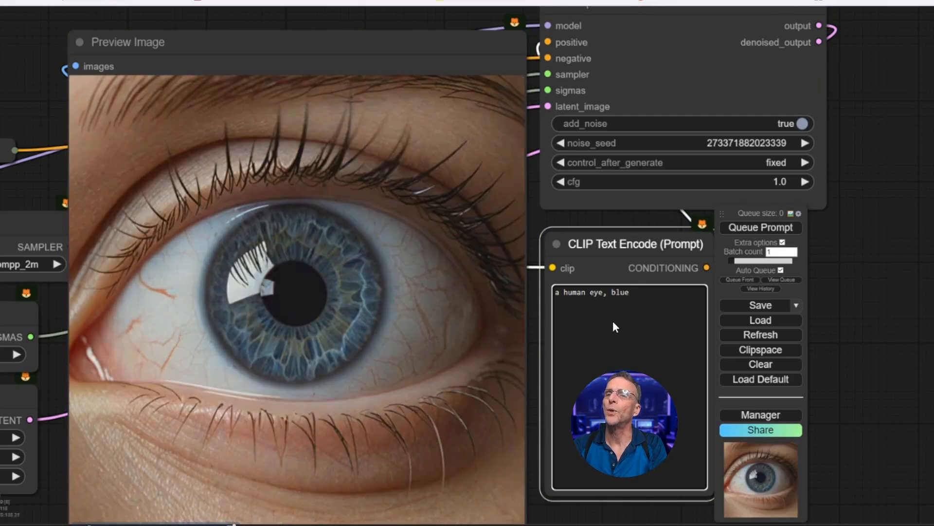
{"action": "type", "text": ", reflection of a pumpkin"}
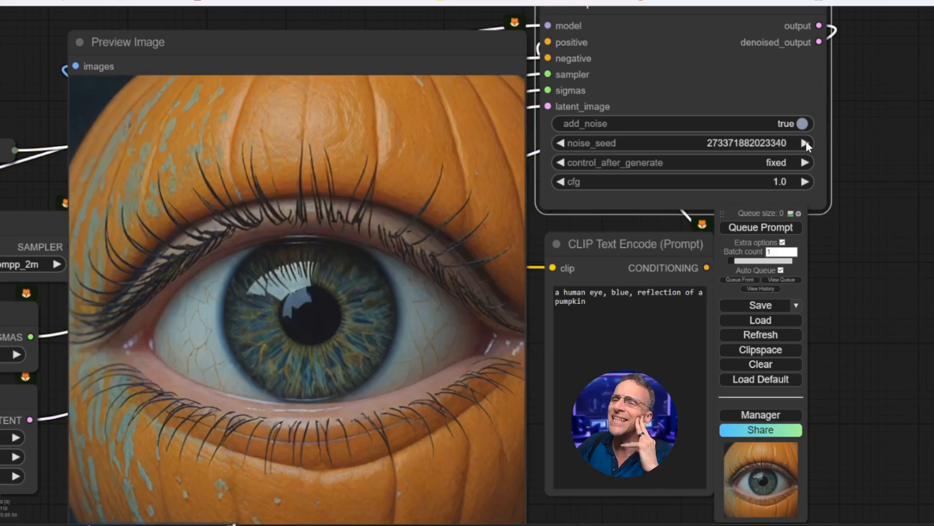
Reseed several times until the preview shows a blue eye within a pumpkin.
{"action": "left_click", "coordinate": [760, 227]}
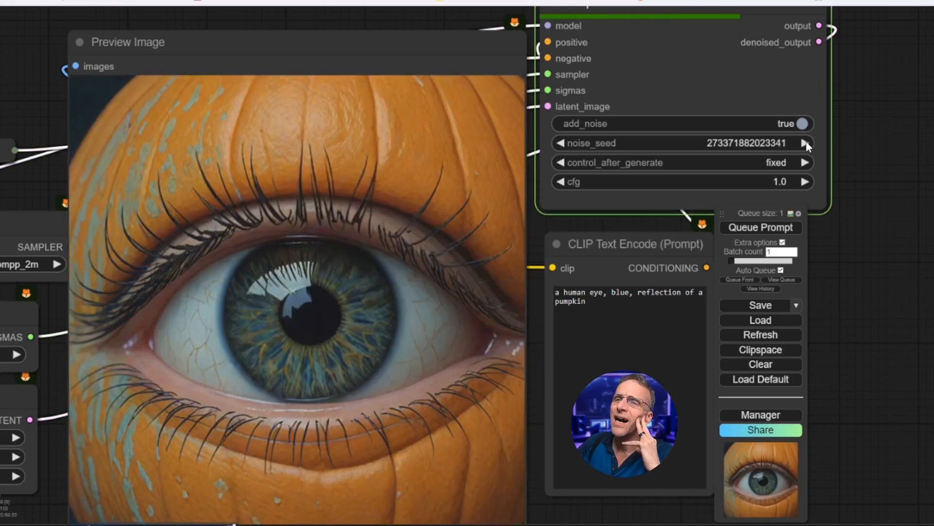
{"action": "left_click", "coordinate": [806, 143]}
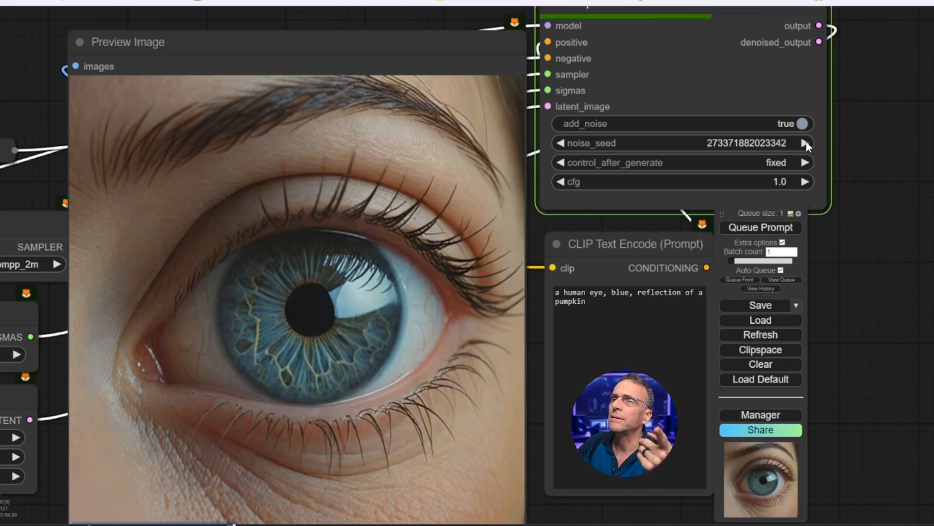
{"action": "left_click", "coordinate": [760, 227]}
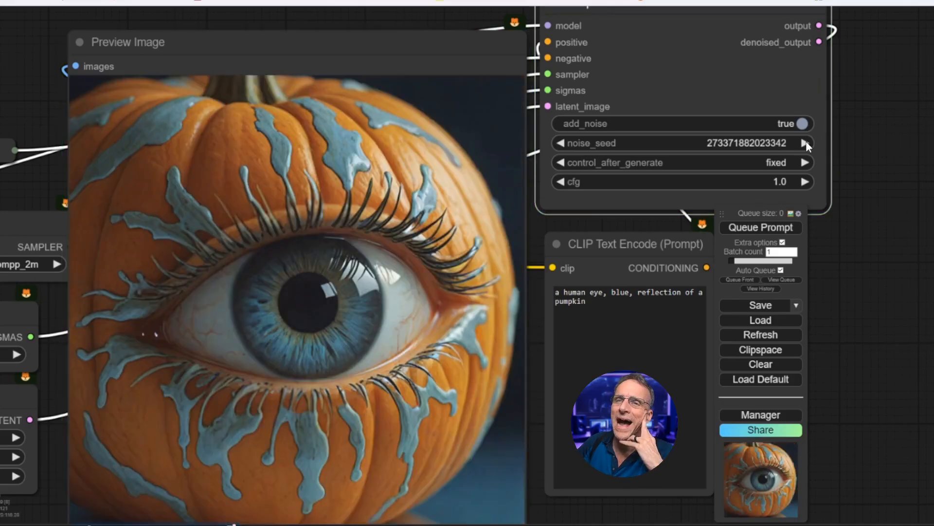
{"action": "left_click", "coordinate": [760, 227]}
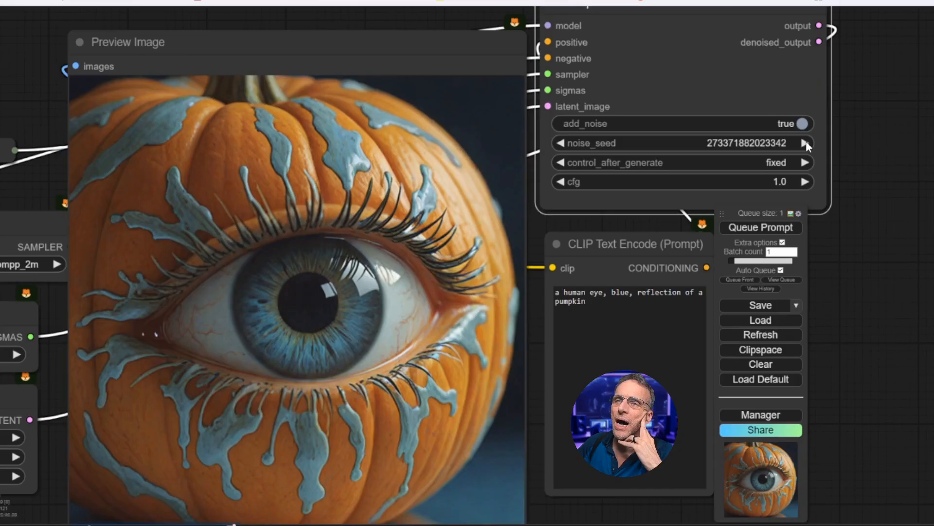